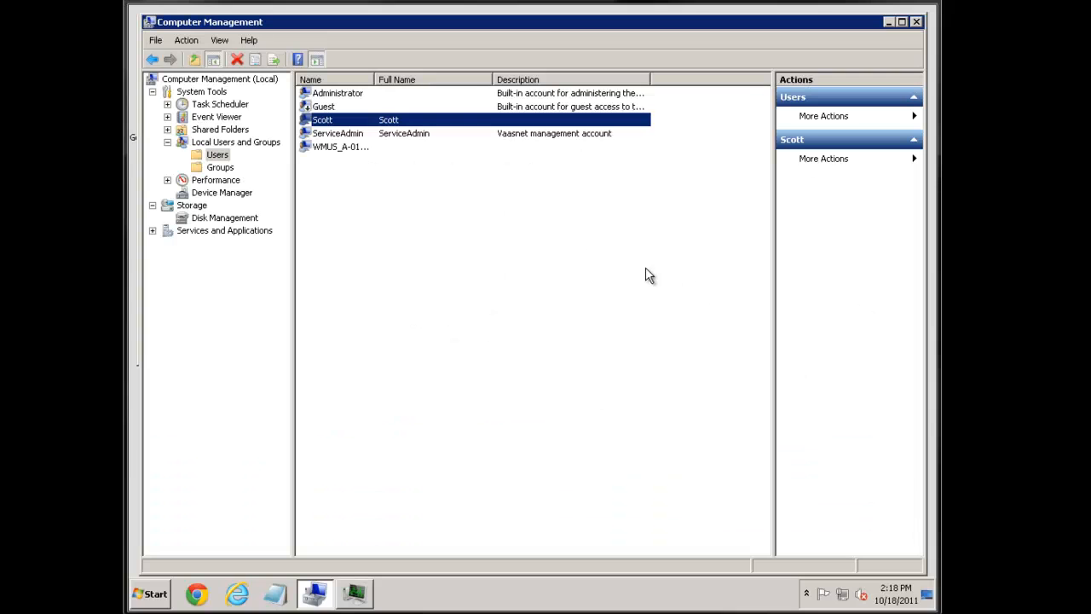
mouse_move(358, 133)
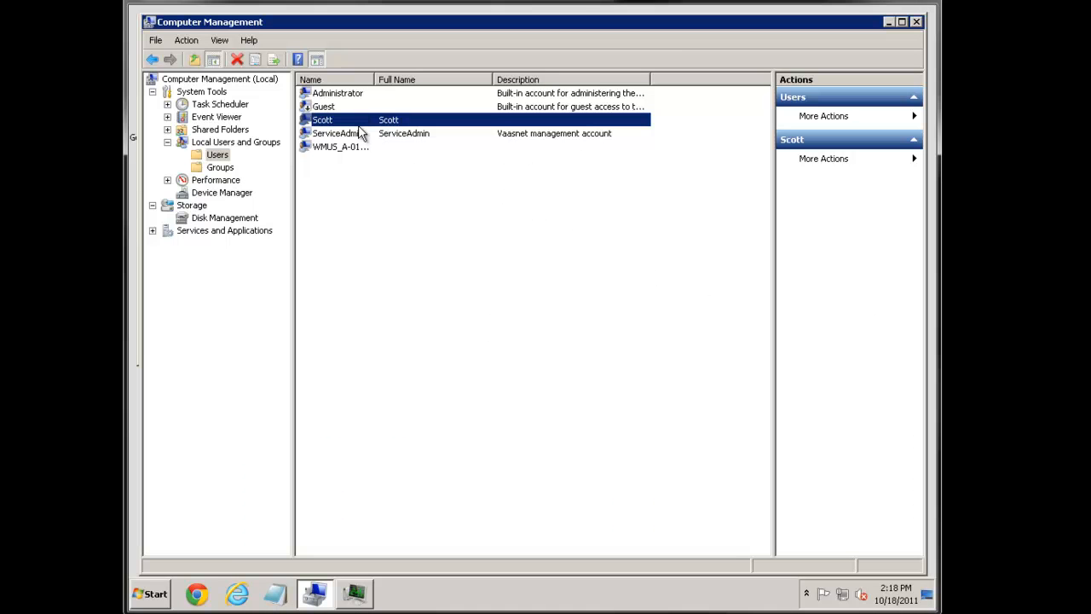
Step: Choose Set Password on your own local user to bring up the data-loss warning
right_click(323, 119)
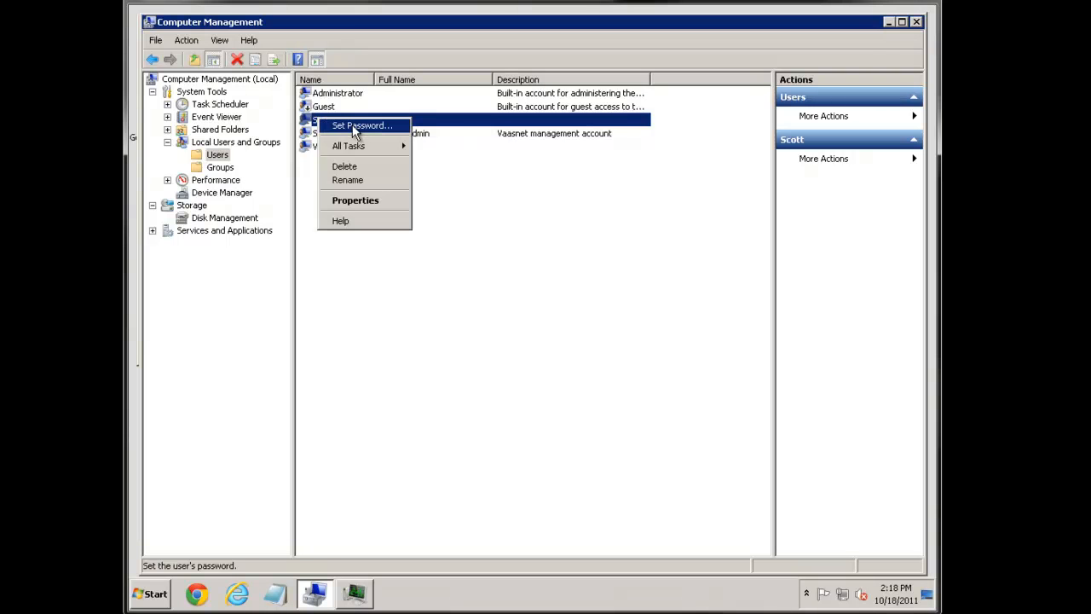
click(361, 126)
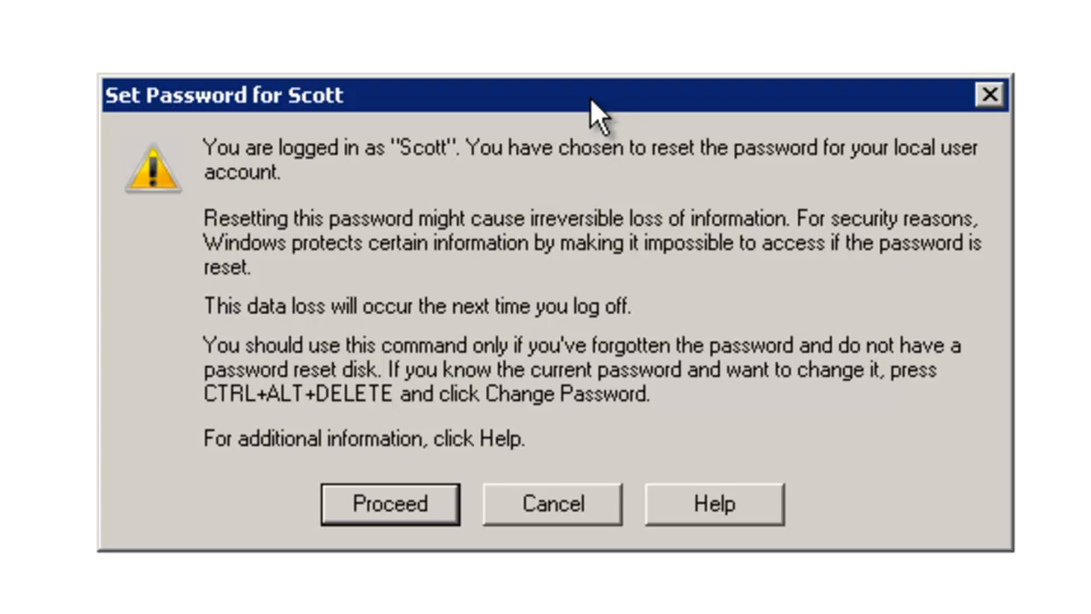
mouse_move(208, 289)
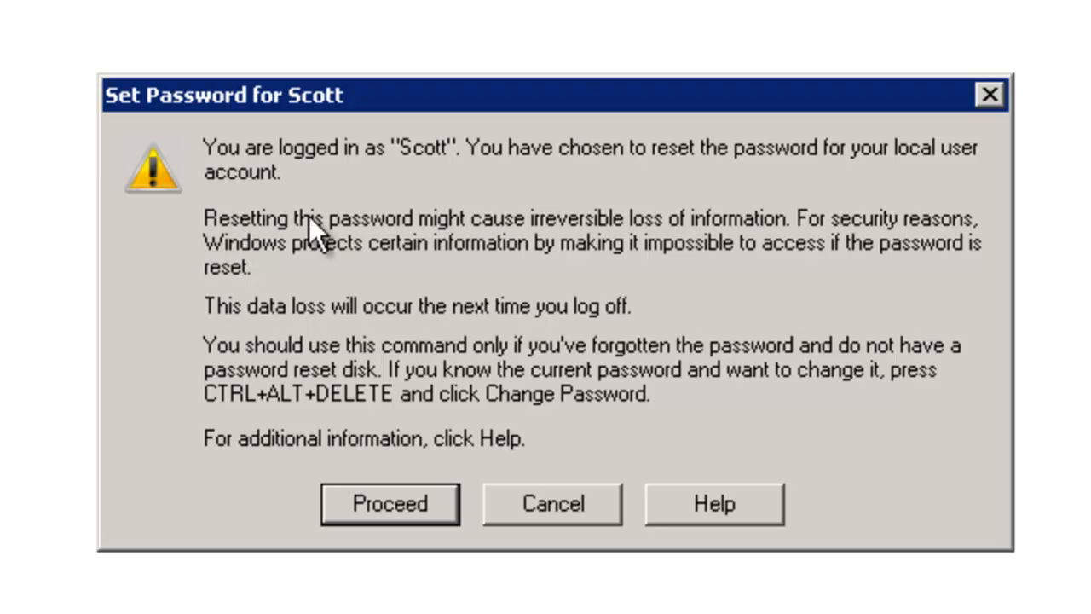
mouse_move(546, 242)
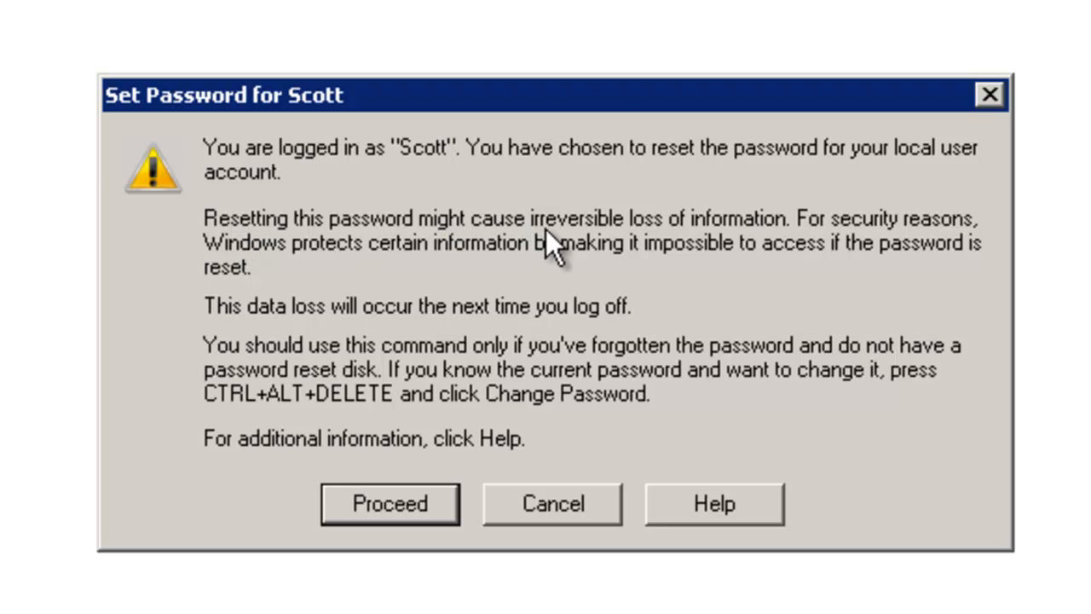
mouse_move(972, 235)
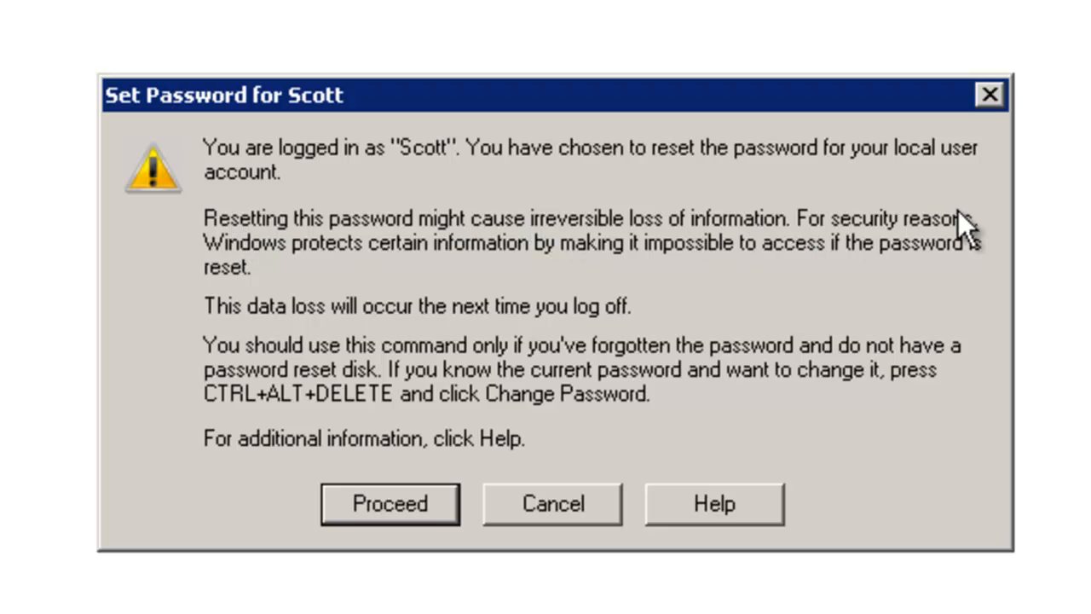
mouse_move(417, 286)
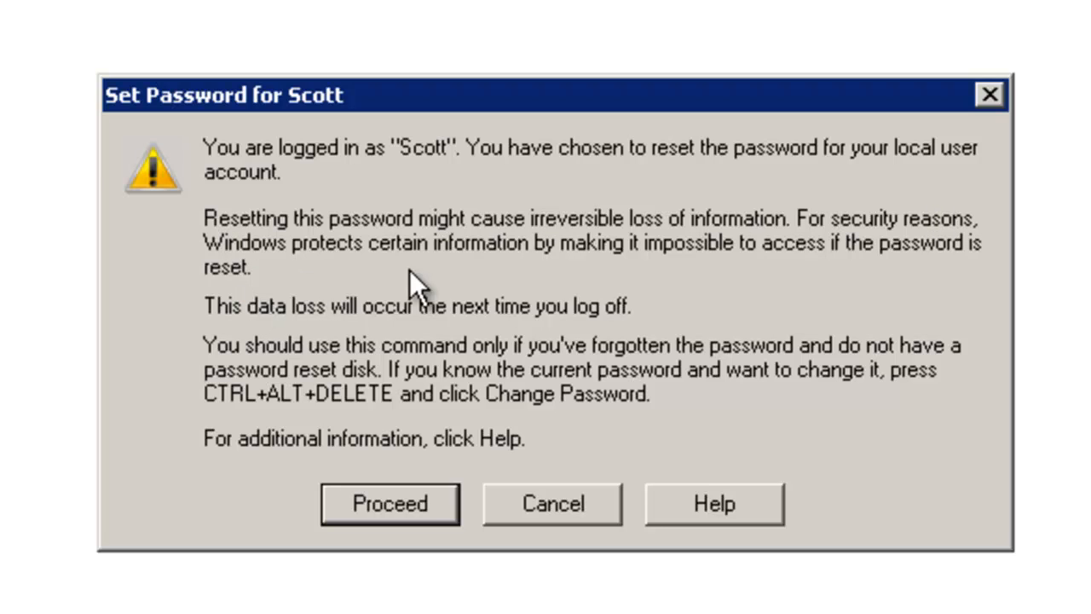
mouse_move(883, 286)
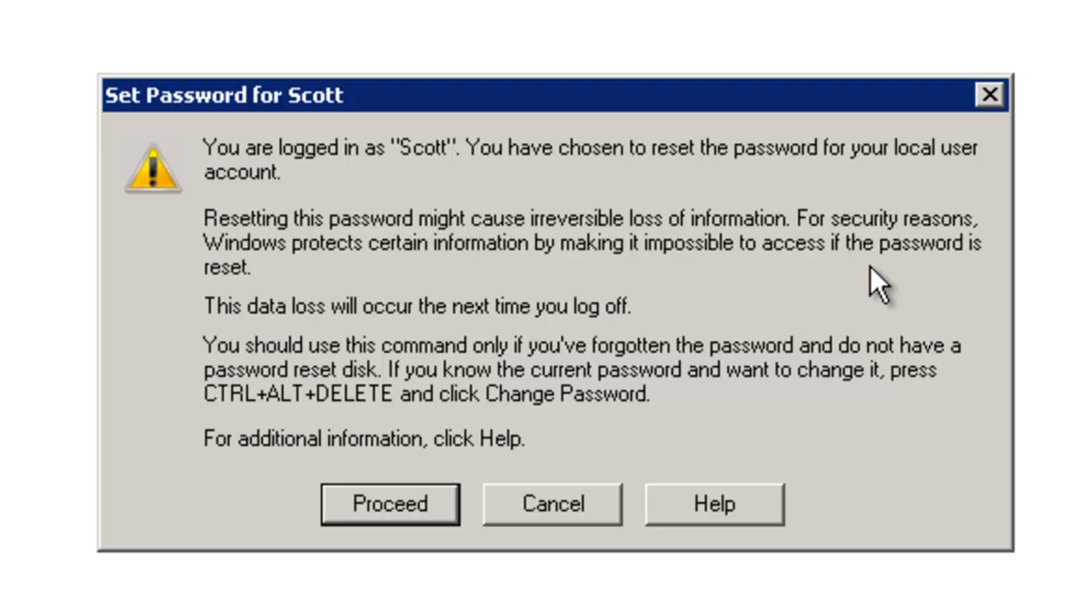
mouse_move(314, 327)
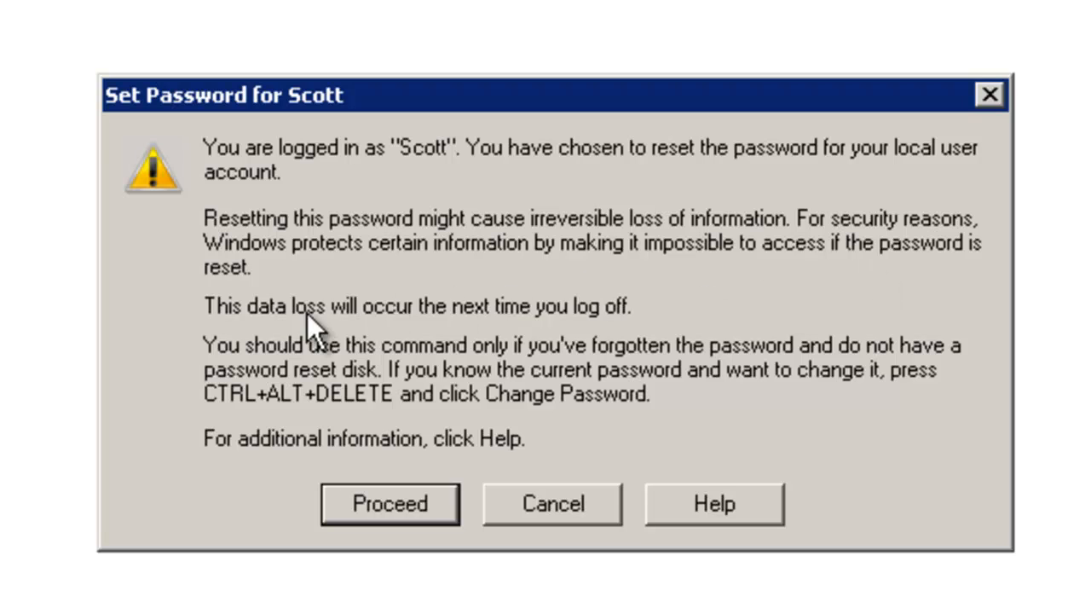
mouse_move(629, 317)
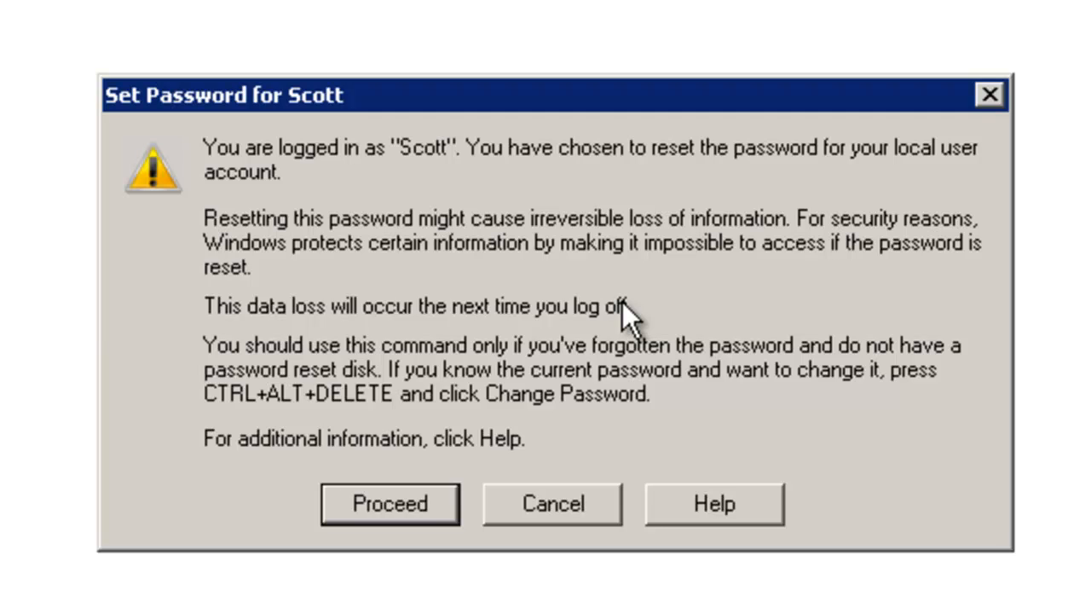
mouse_move(531, 281)
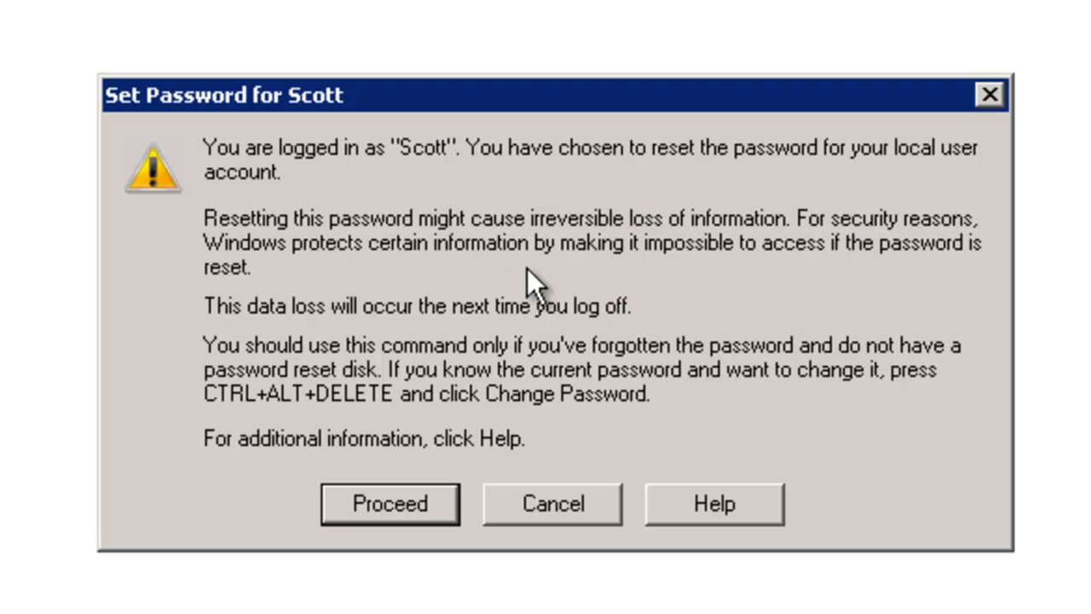
mouse_move(213, 235)
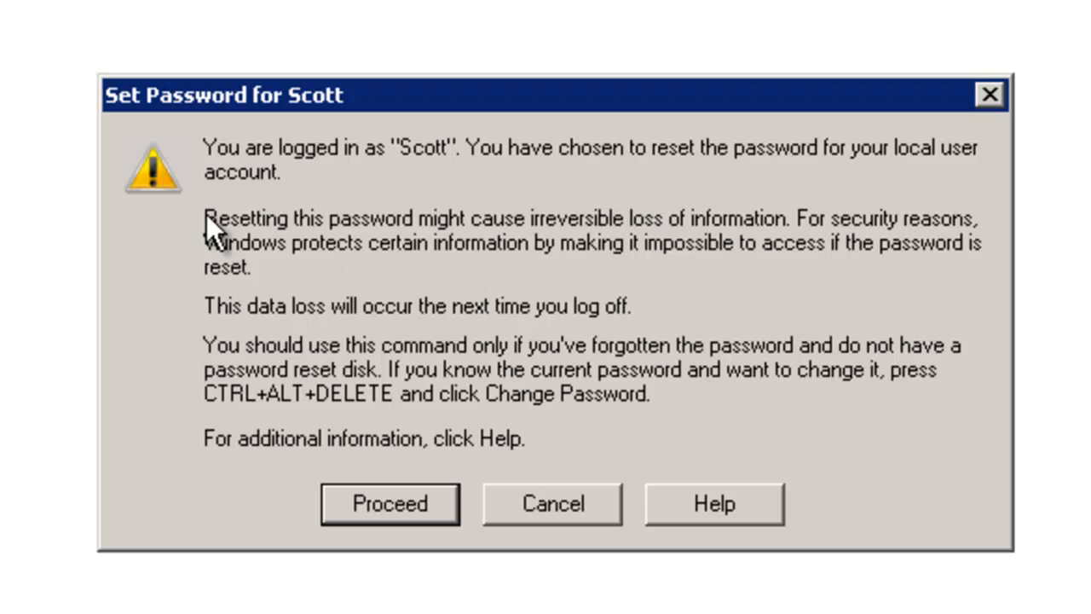
mouse_move(518, 327)
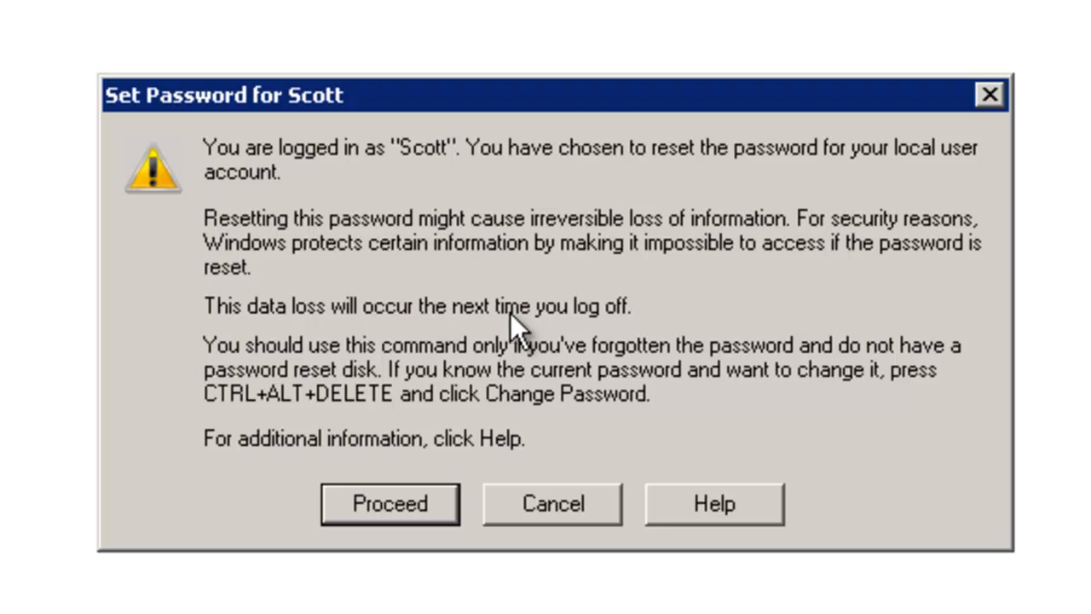
mouse_move(235, 362)
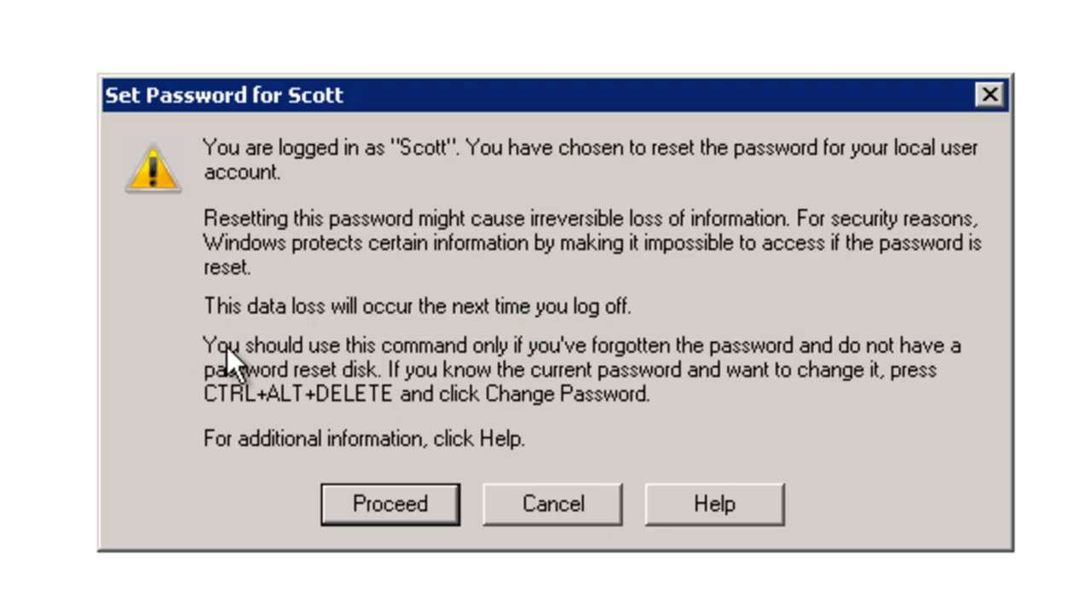
mouse_move(265, 353)
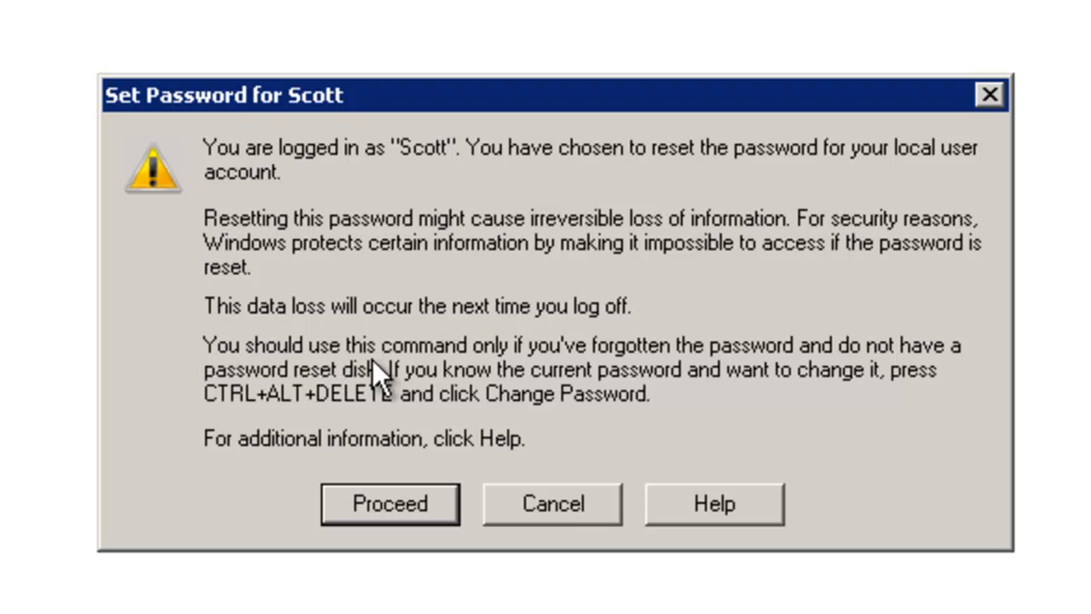
mouse_move(873, 353)
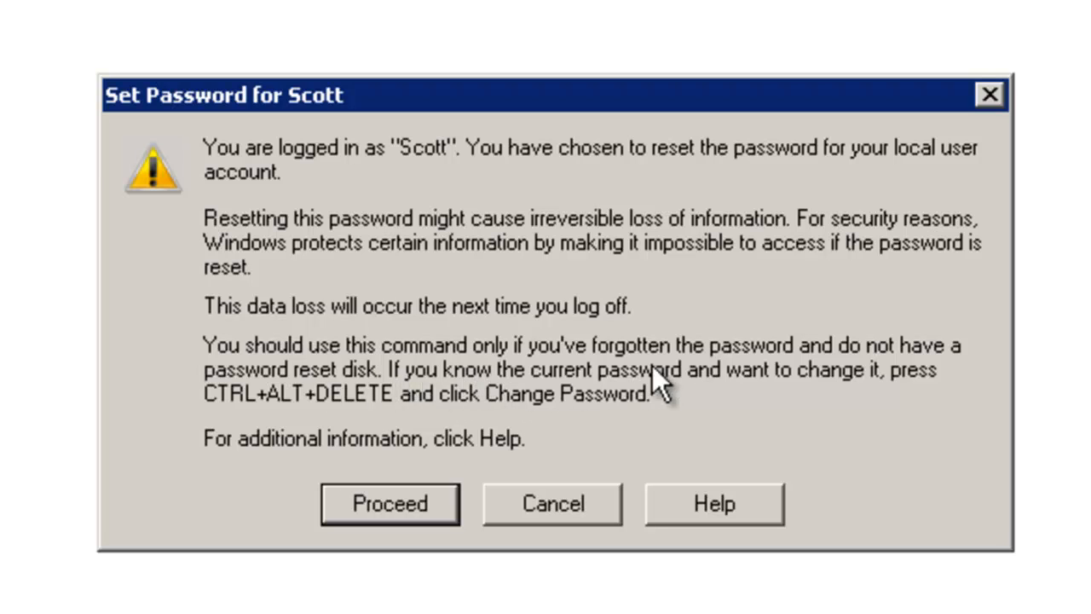
mouse_move(480, 414)
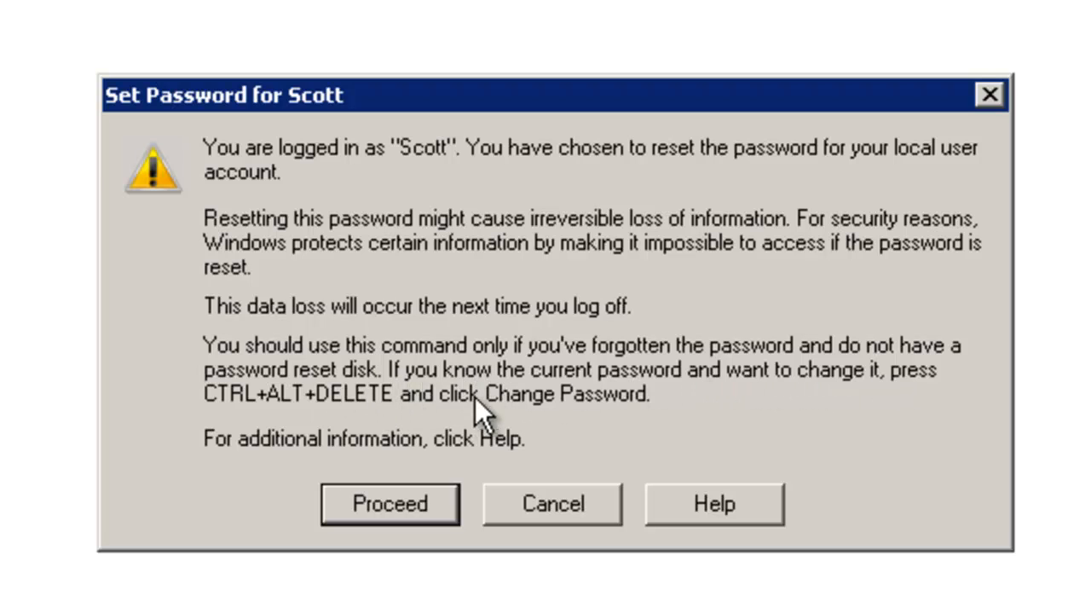
mouse_move(542, 418)
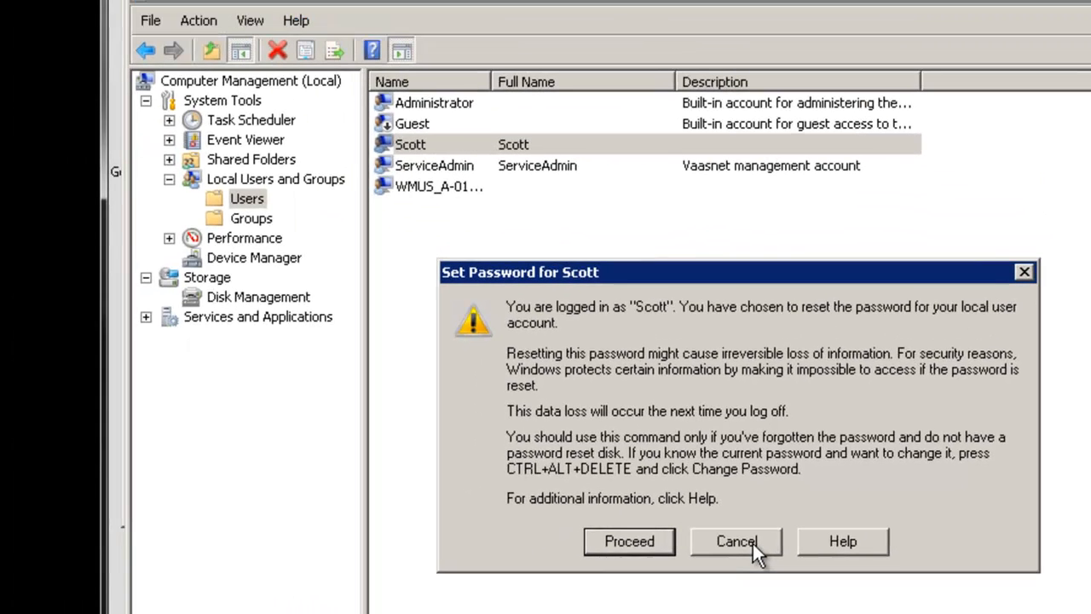
Step: Dismiss the warning and bring up the Control Panel form for changing your own password
click(736, 542)
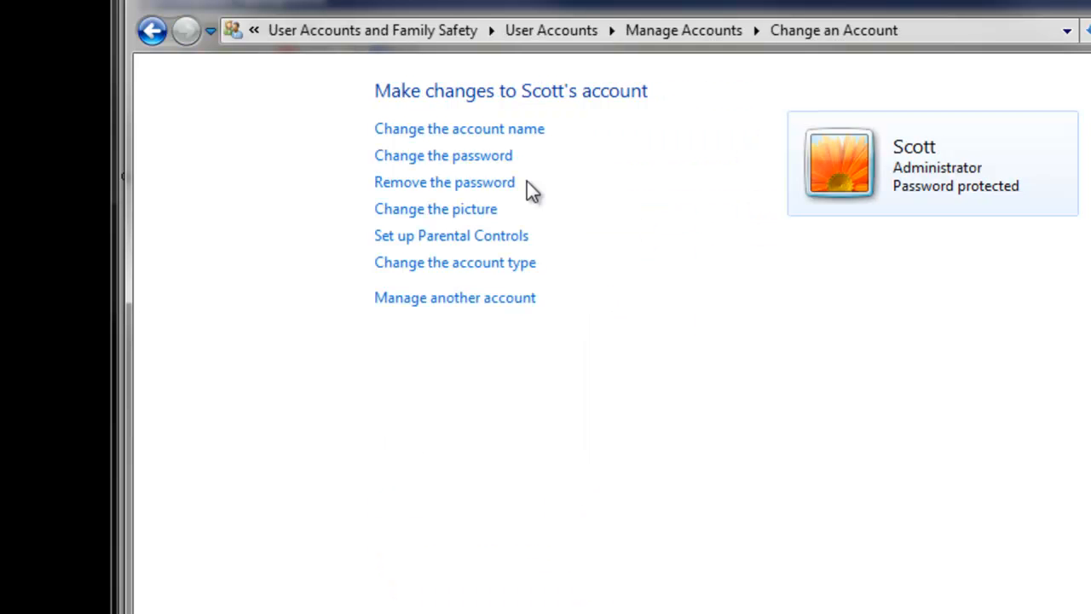
mouse_move(443, 155)
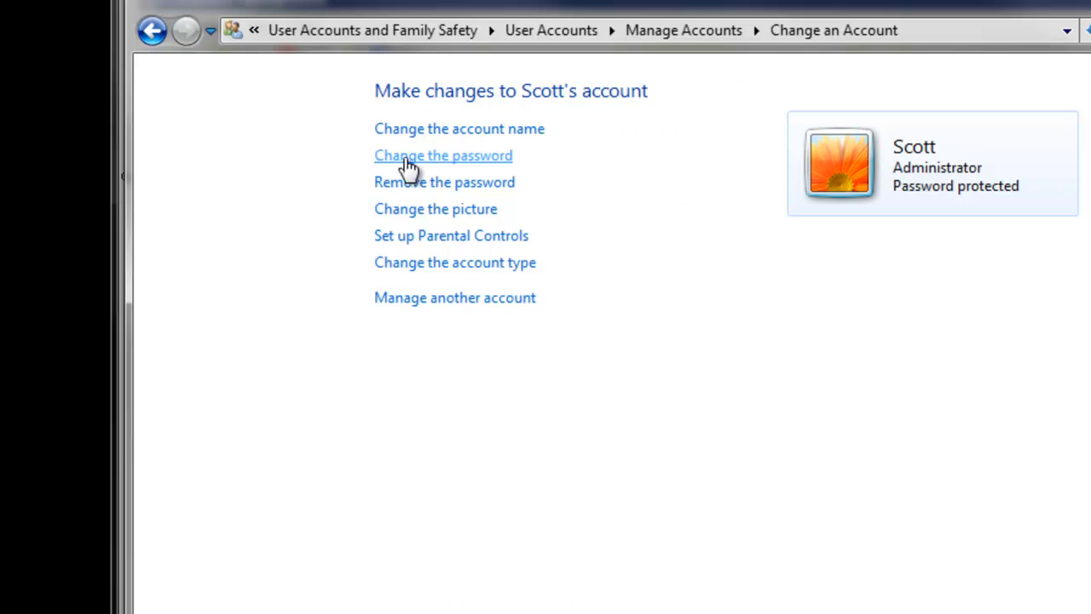
click(443, 155)
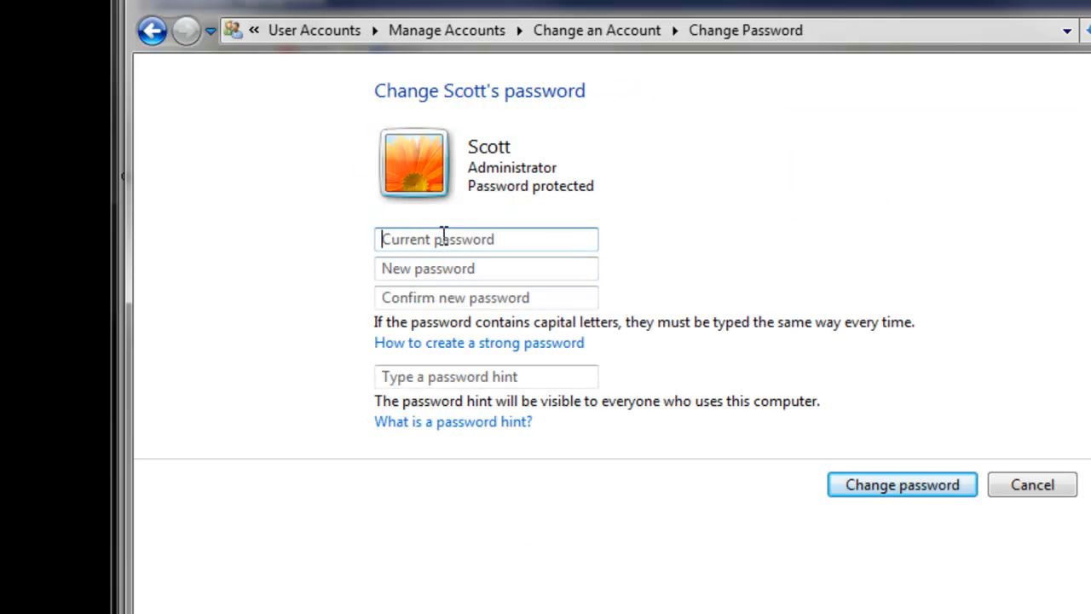
mouse_move(520, 331)
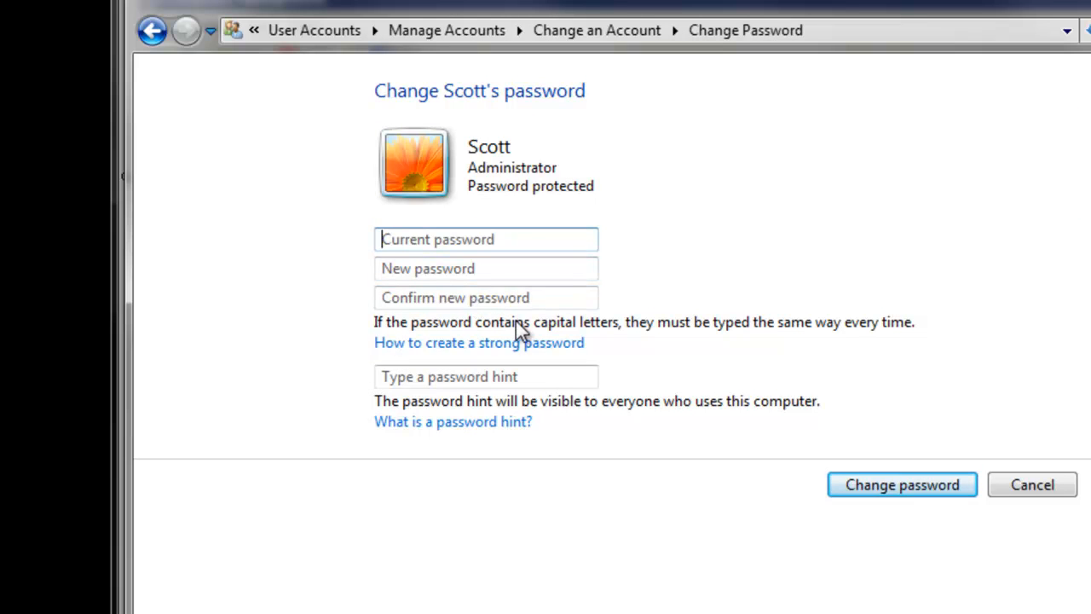
mouse_move(501, 321)
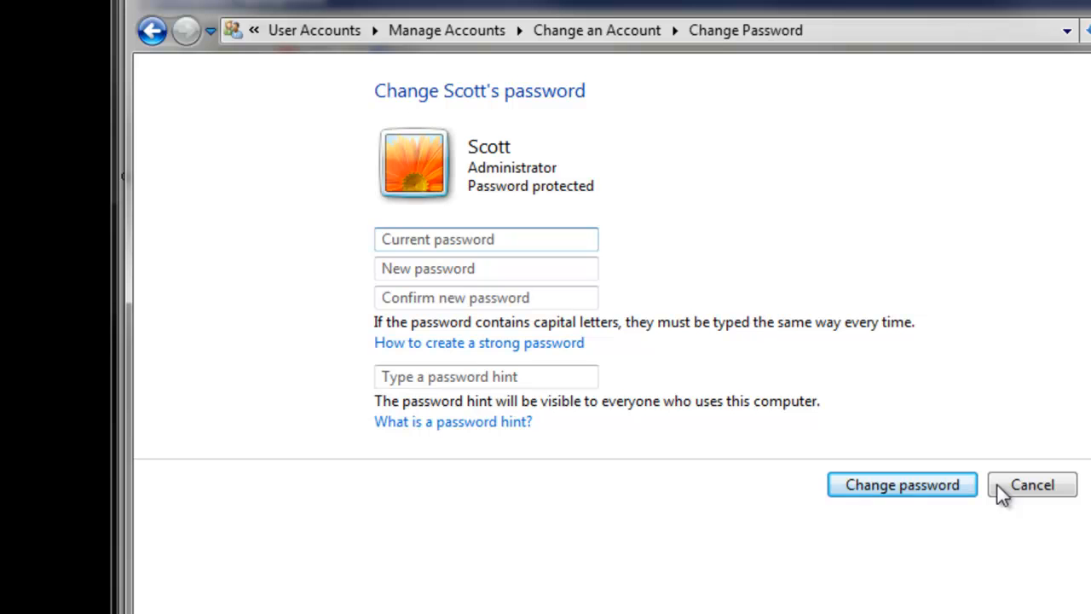
Step: Bring up the other standard user's password-change form with its warning, then cancel it
click(1031, 484)
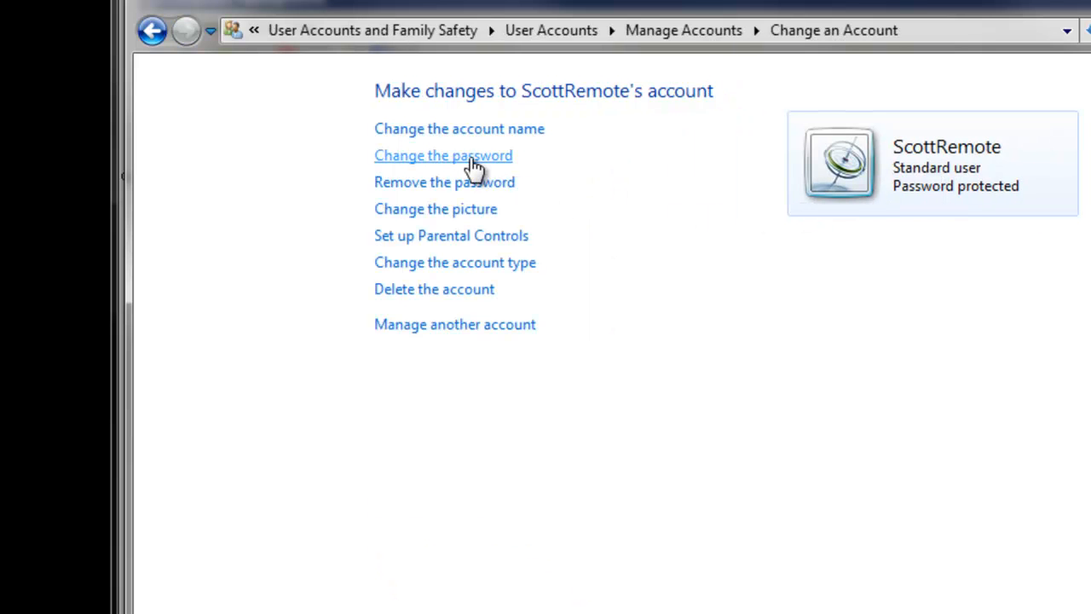
click(443, 155)
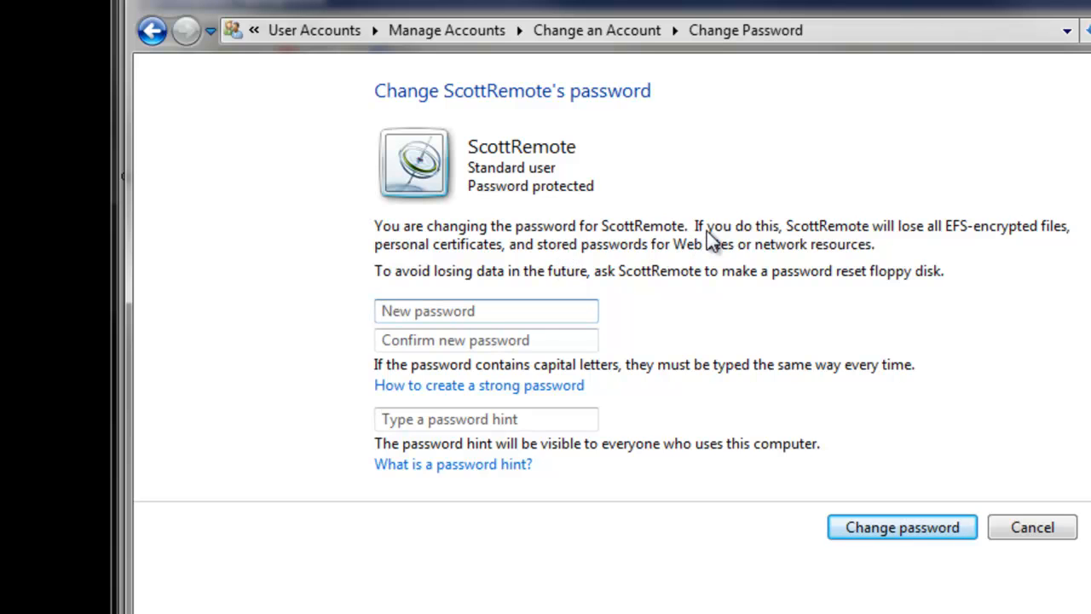
mouse_move(890, 235)
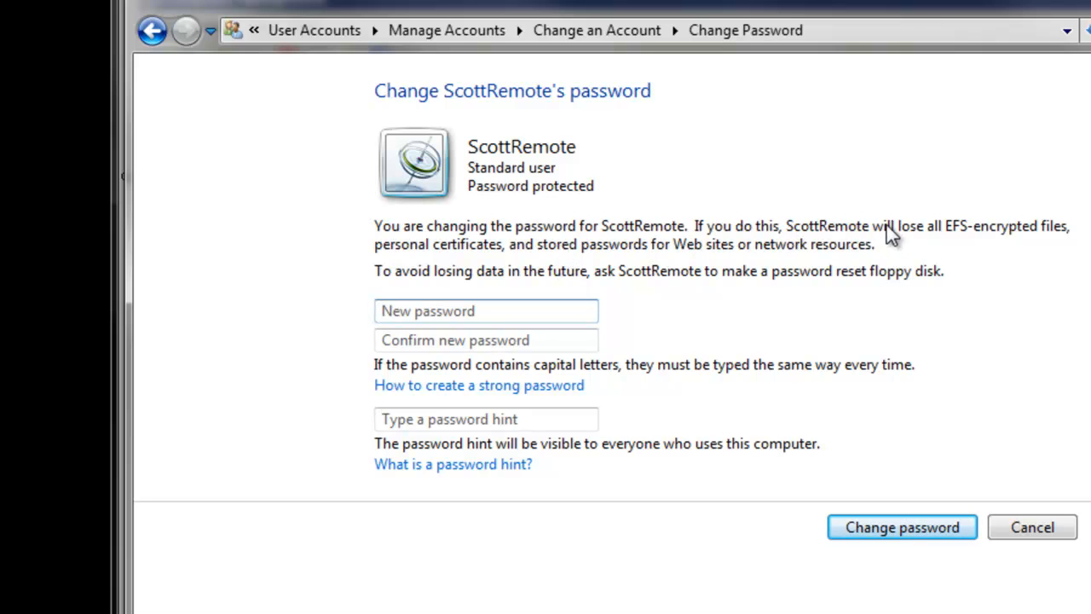
click(486, 310)
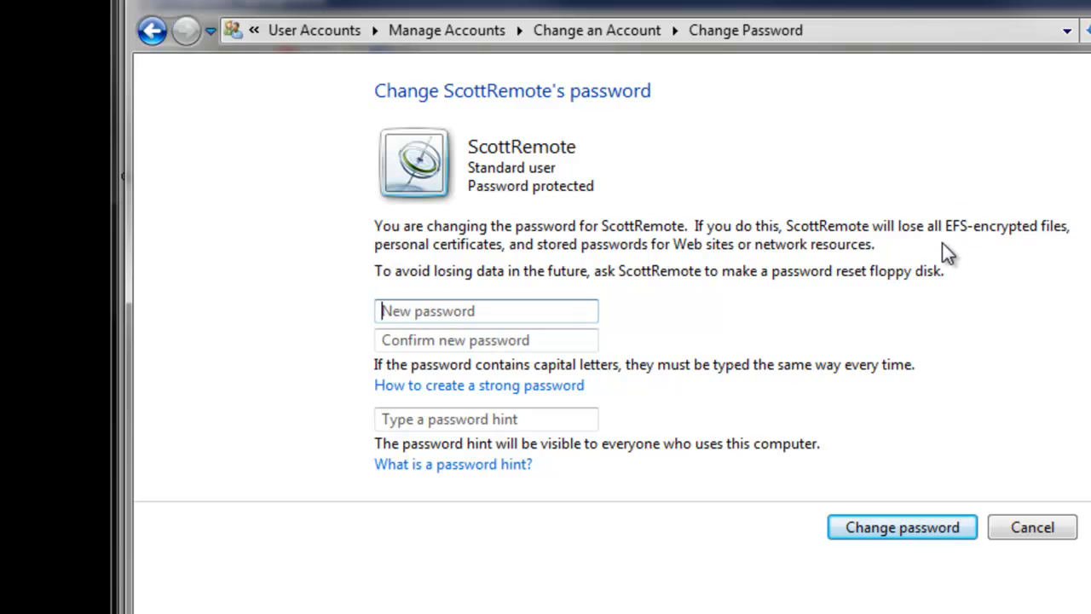
mouse_move(685, 237)
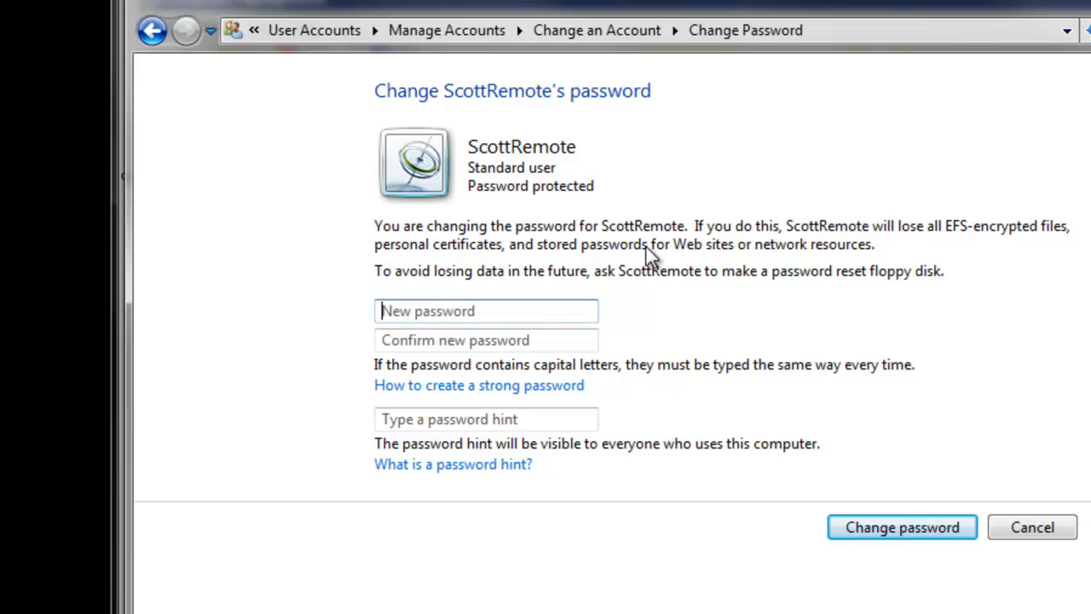
mouse_move(771, 246)
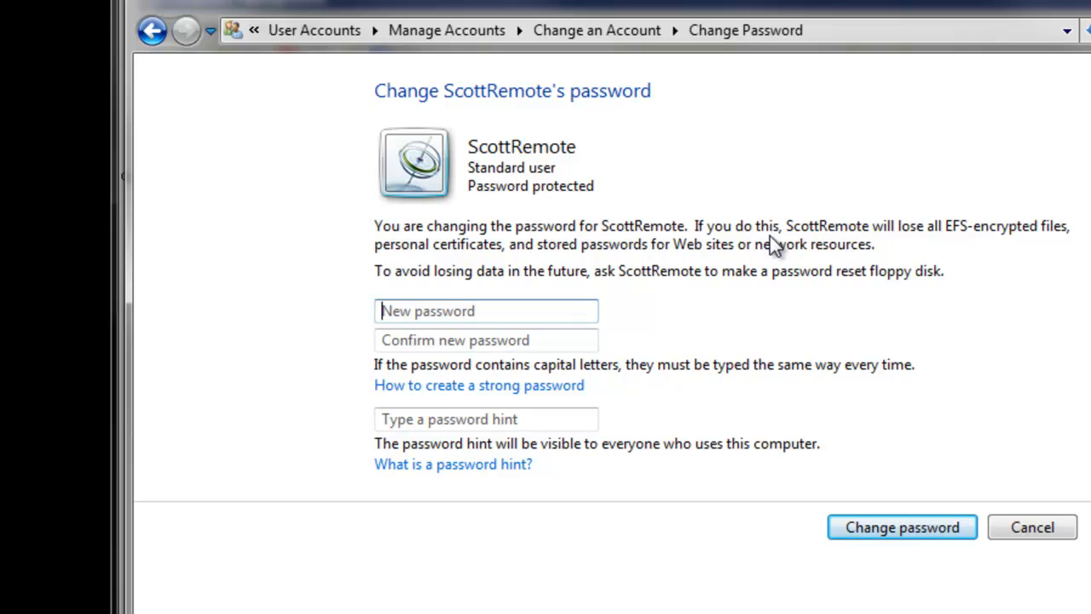
mouse_move(457, 344)
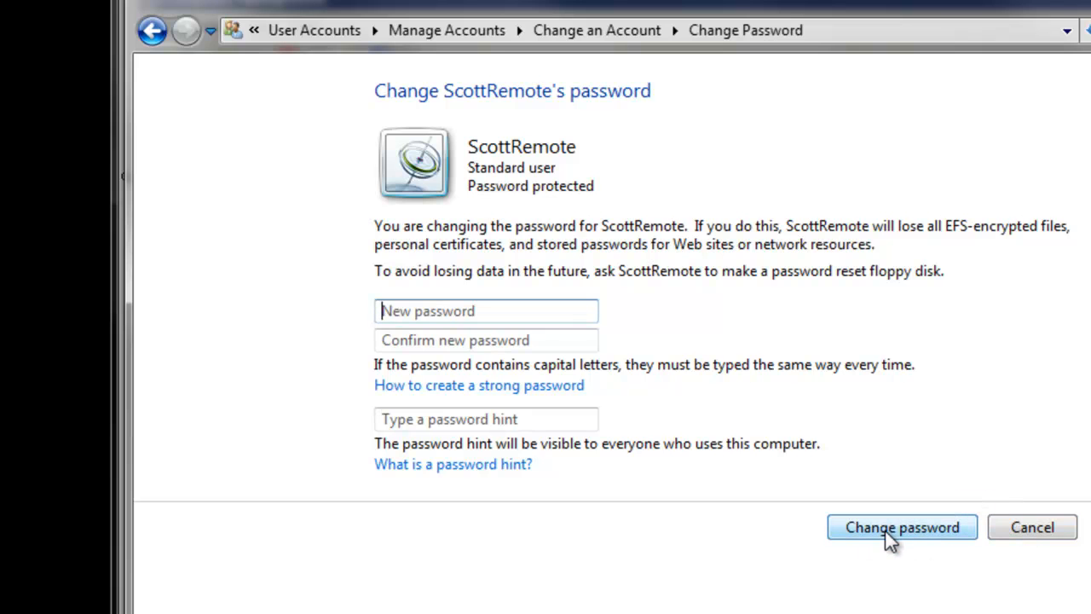
mouse_move(1032, 527)
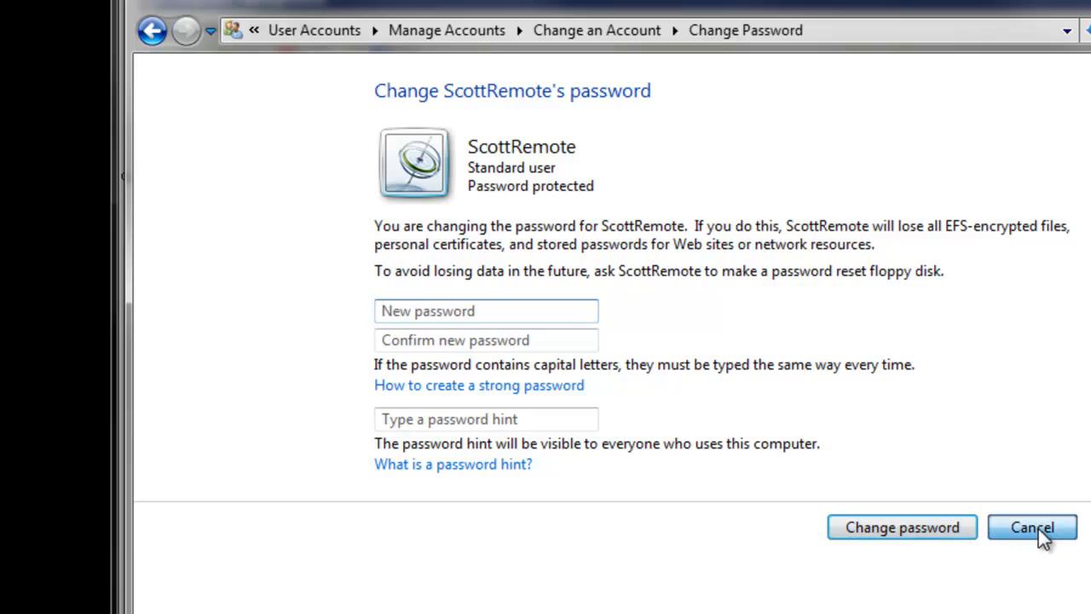
click(1033, 526)
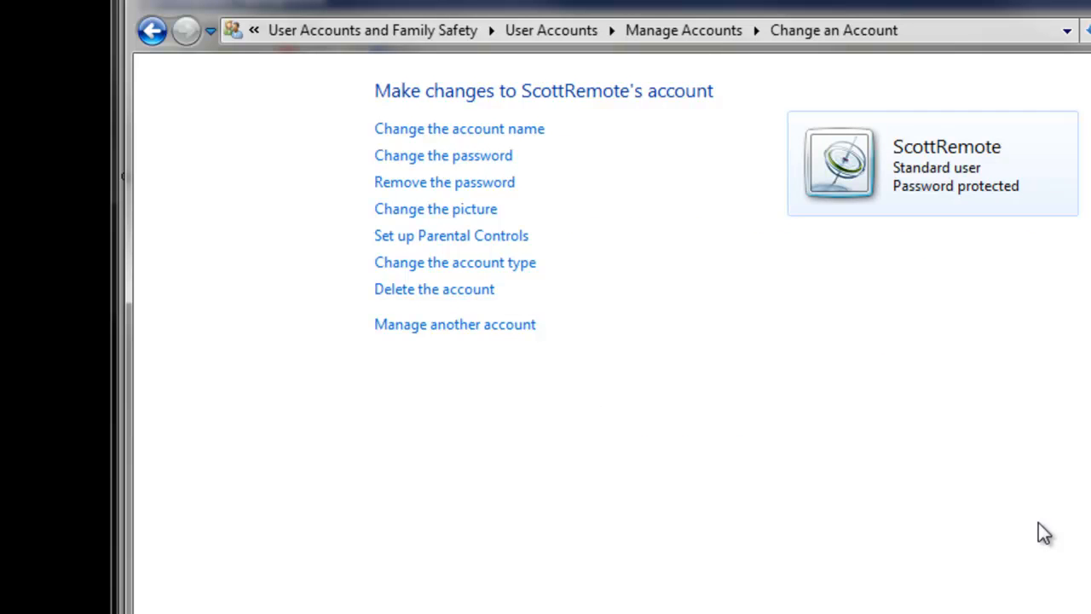
mouse_move(1033, 508)
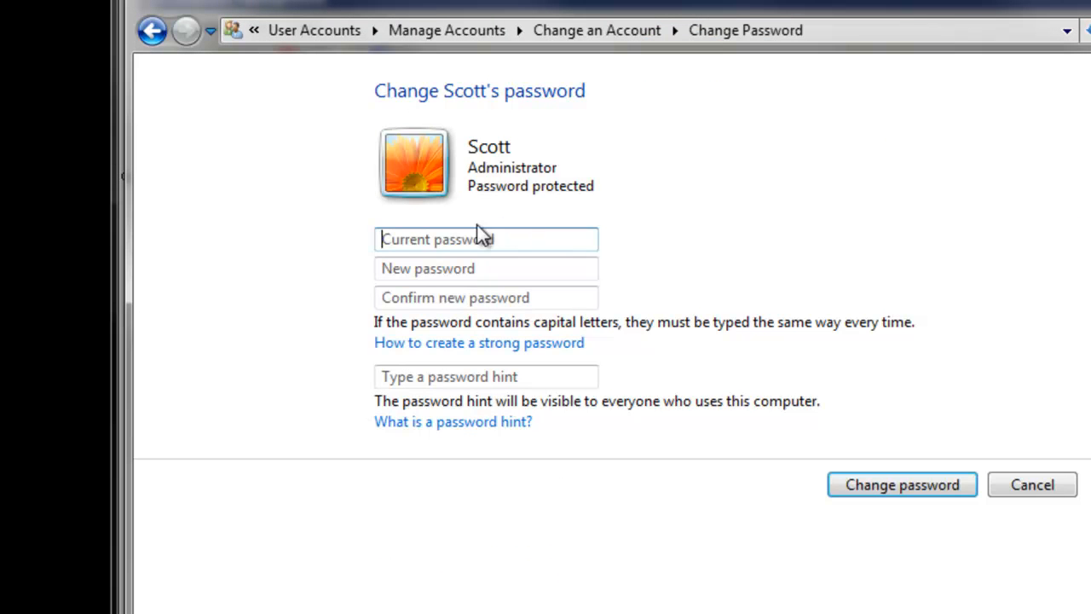
Step: Begin entering the current password in the administrator's own password-change form
click(486, 239)
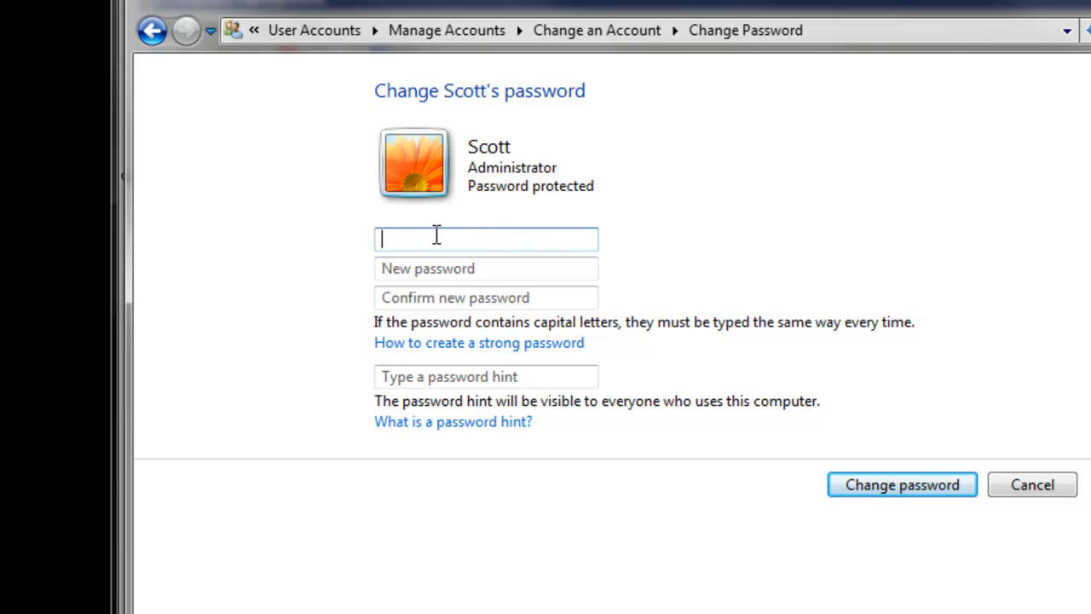
text(•)
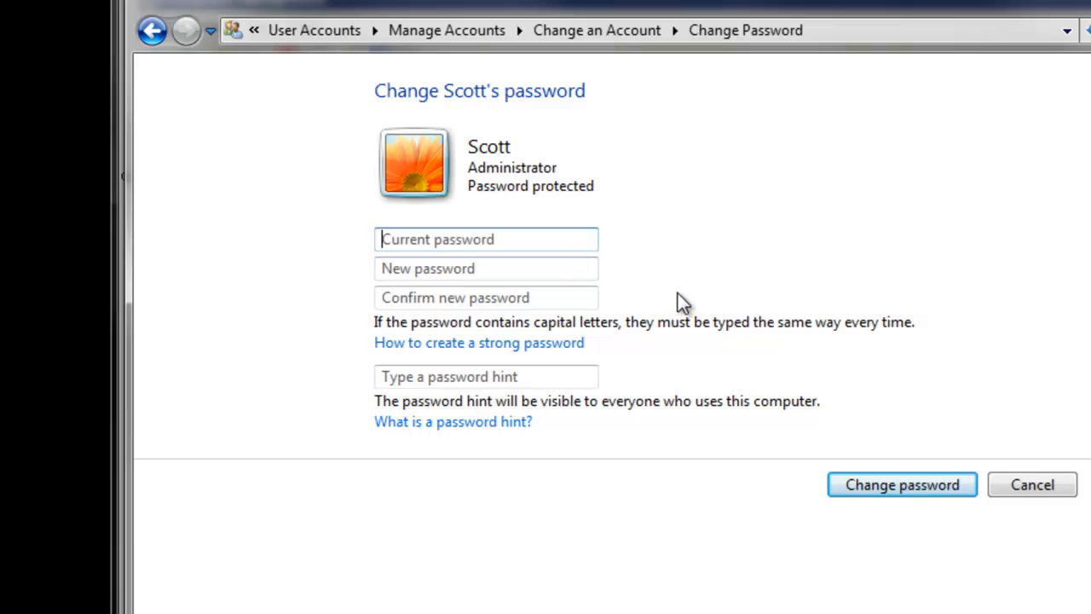
mouse_move(917, 475)
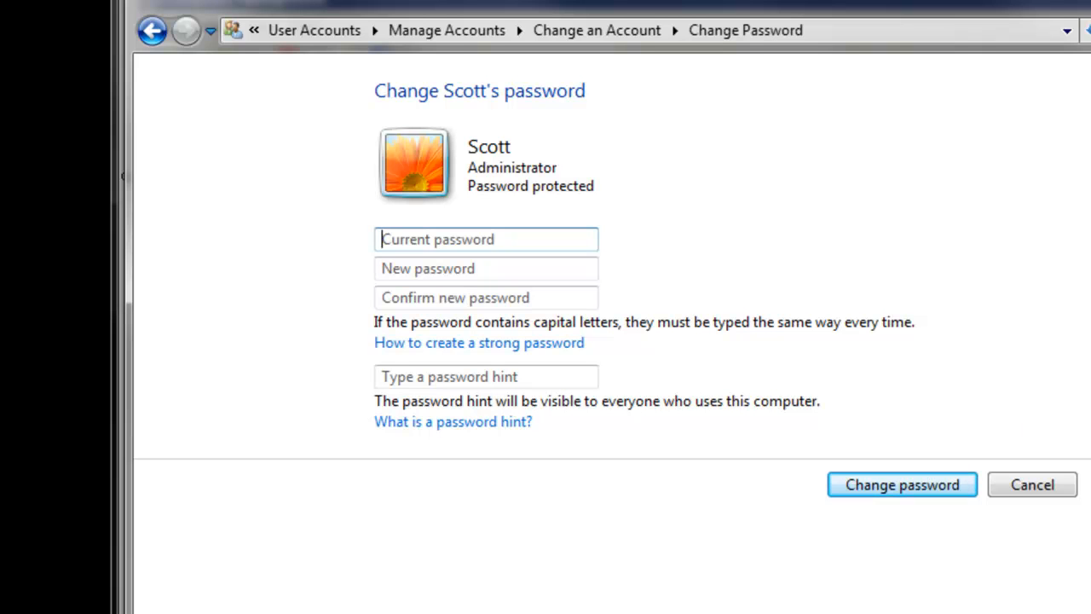
mouse_move(435, 157)
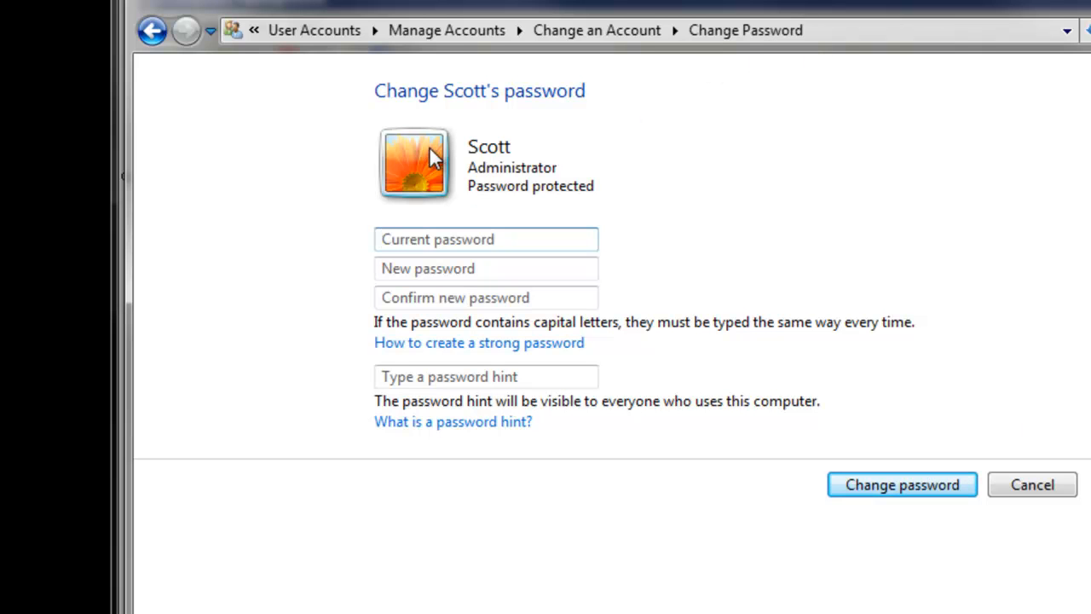
mouse_move(760, 559)
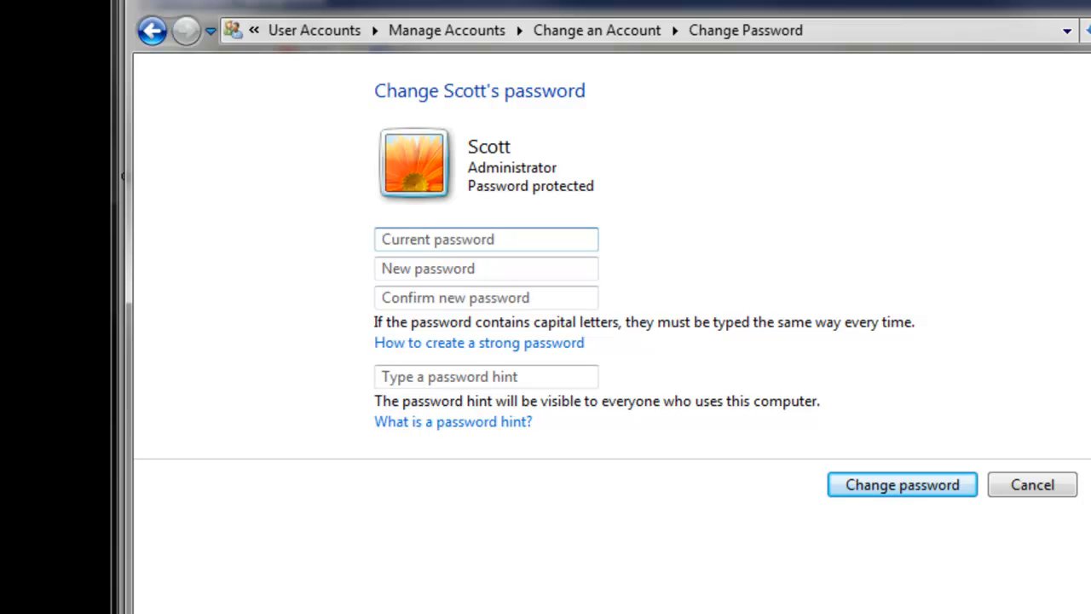
click(485, 239)
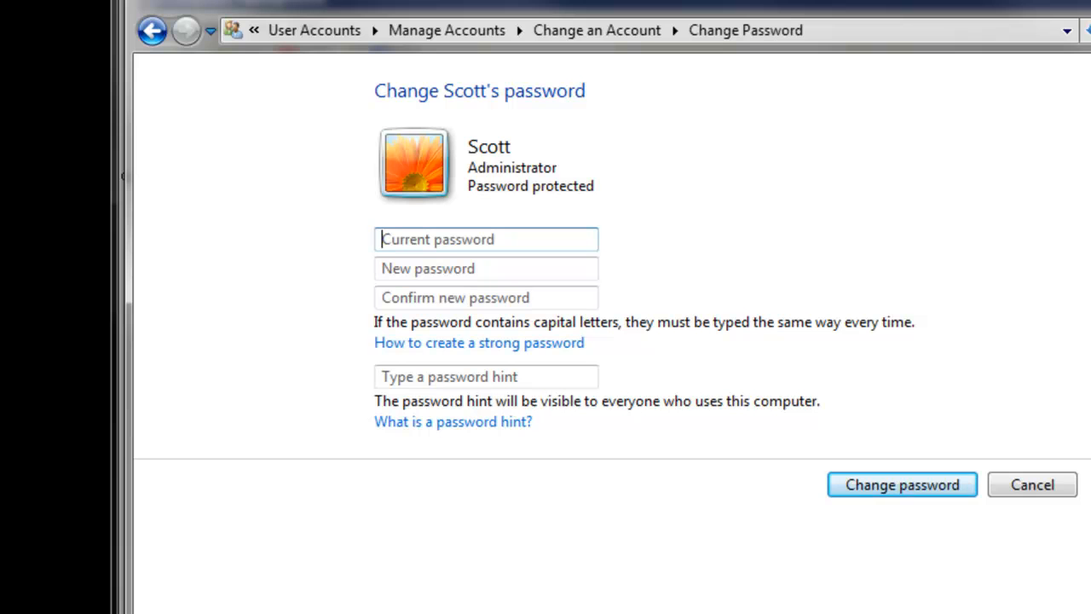
mouse_move(868, 436)
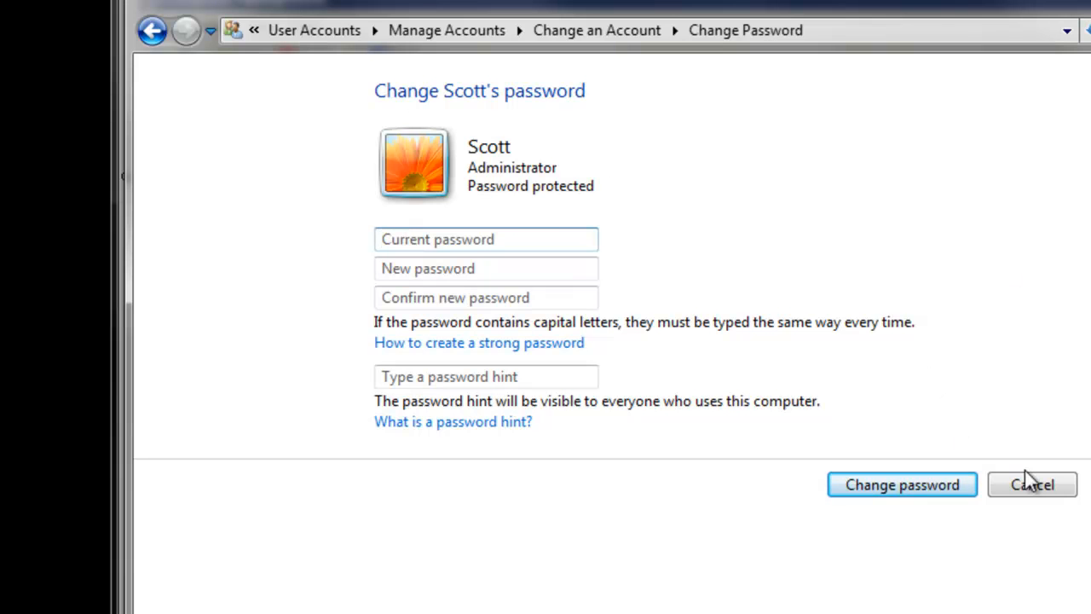
Step: Cancel, view ScottRemote's password-reset warning about lost web passwords, then back out
click(1033, 484)
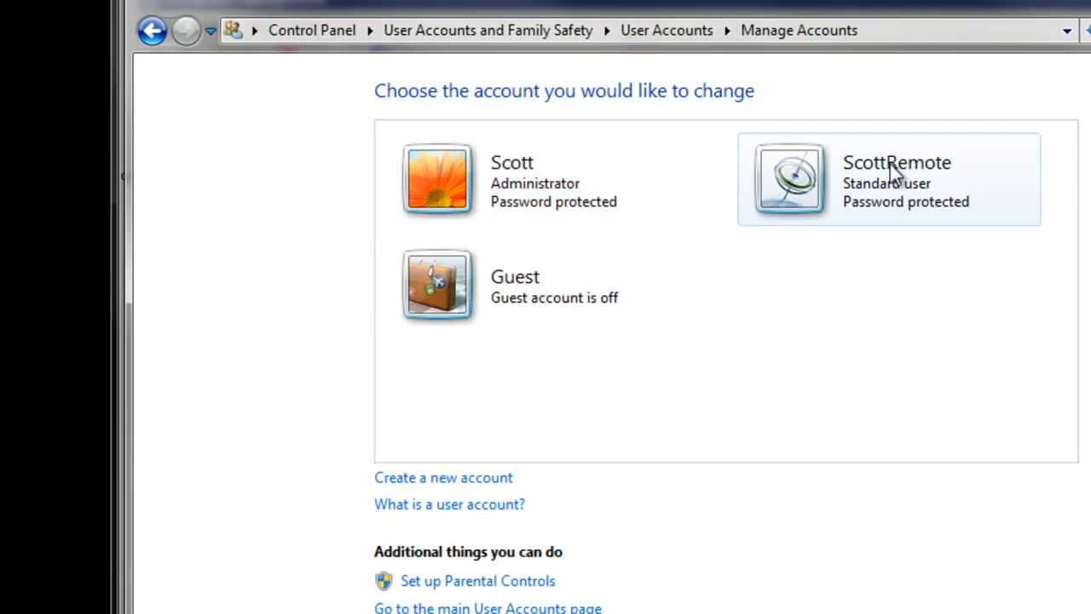
click(888, 179)
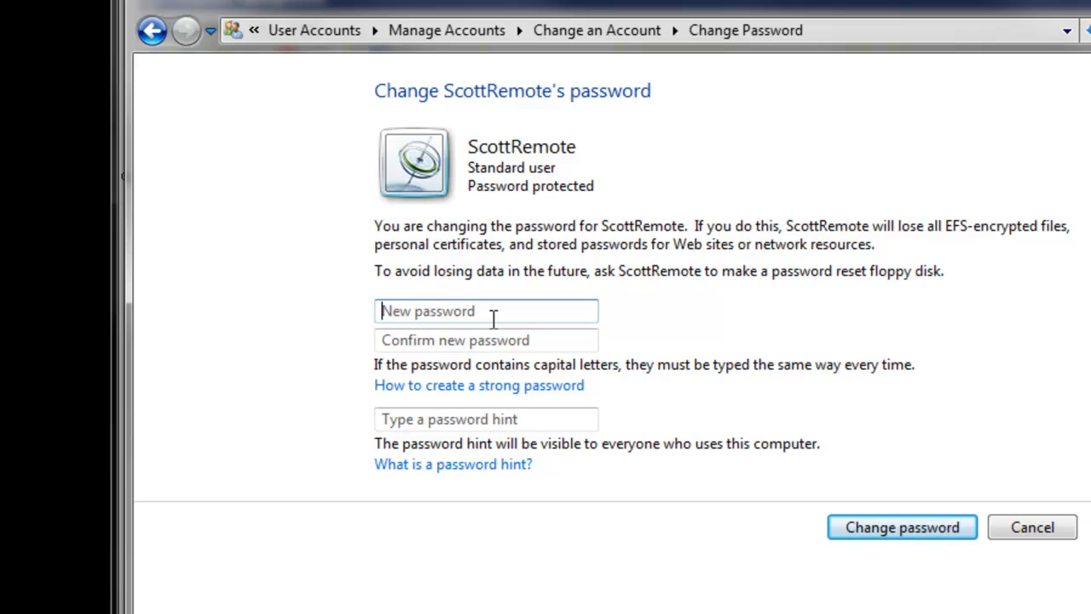
mouse_move(788, 300)
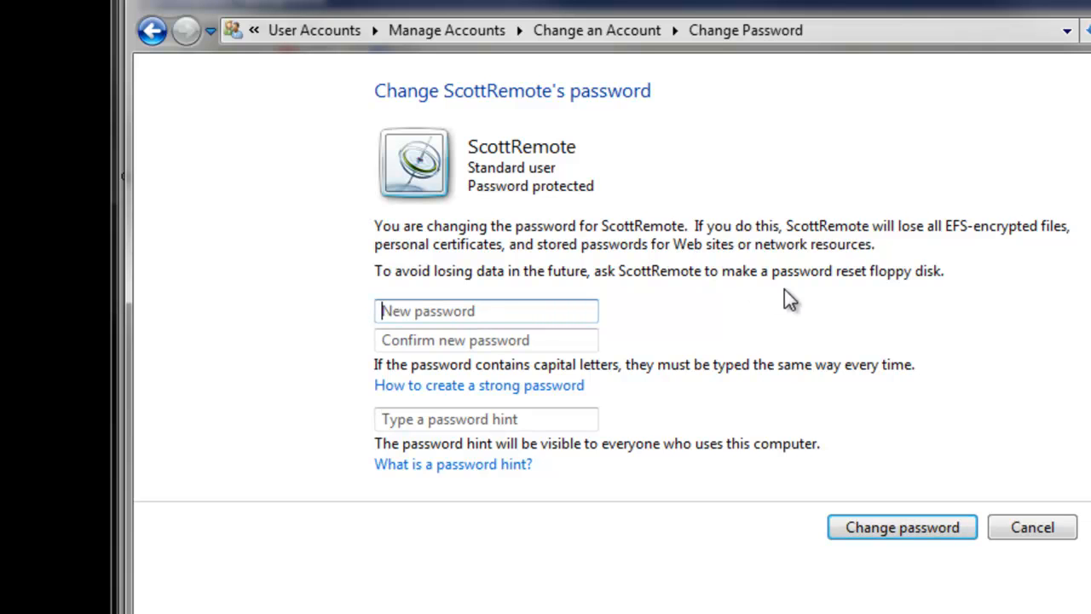
mouse_move(855, 300)
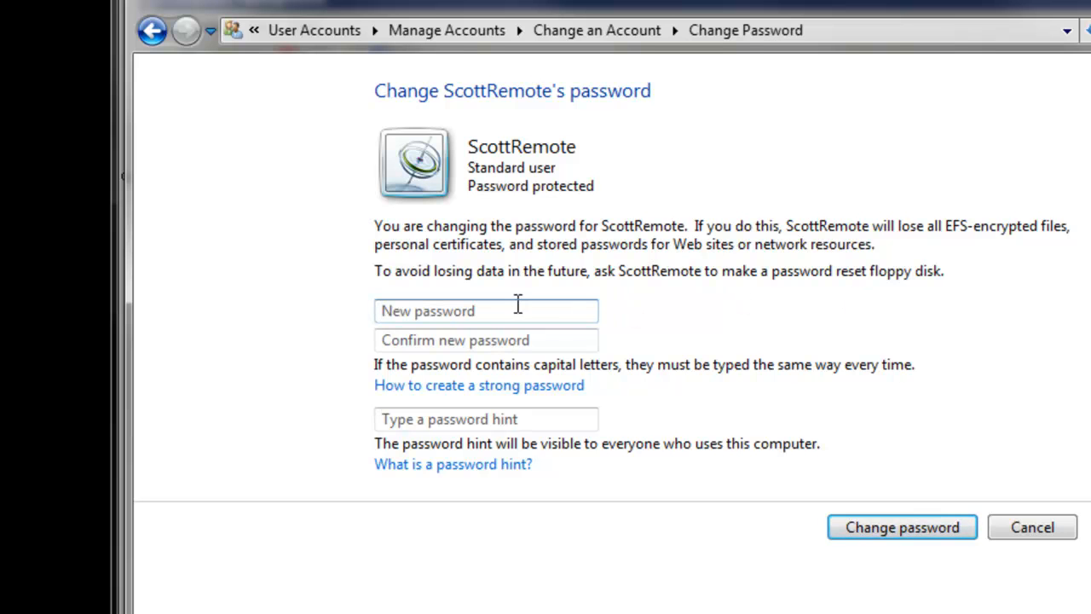
click(1032, 526)
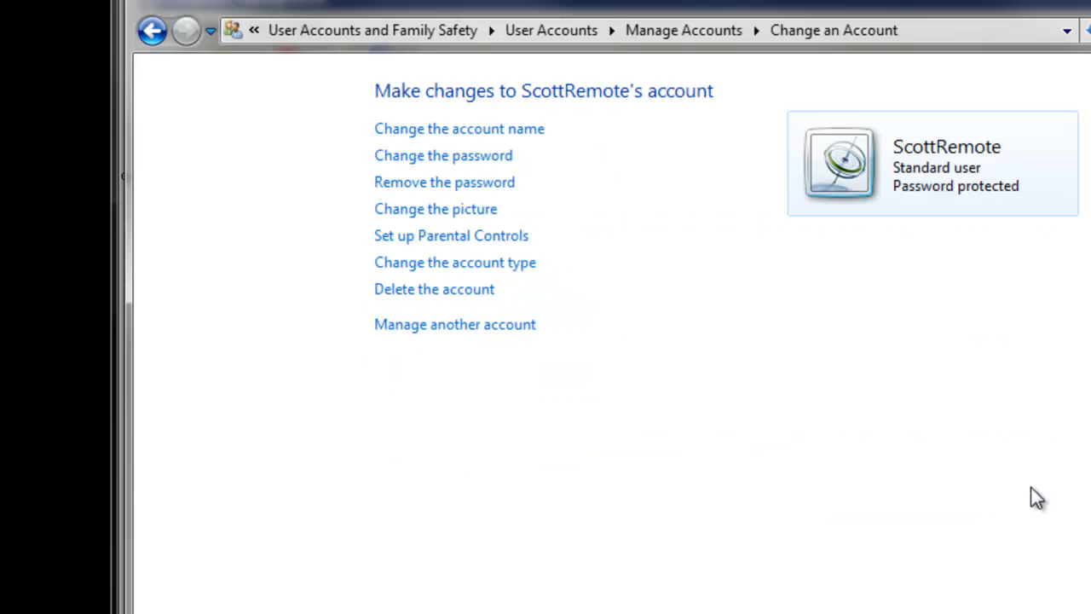
mouse_move(1008, 3)
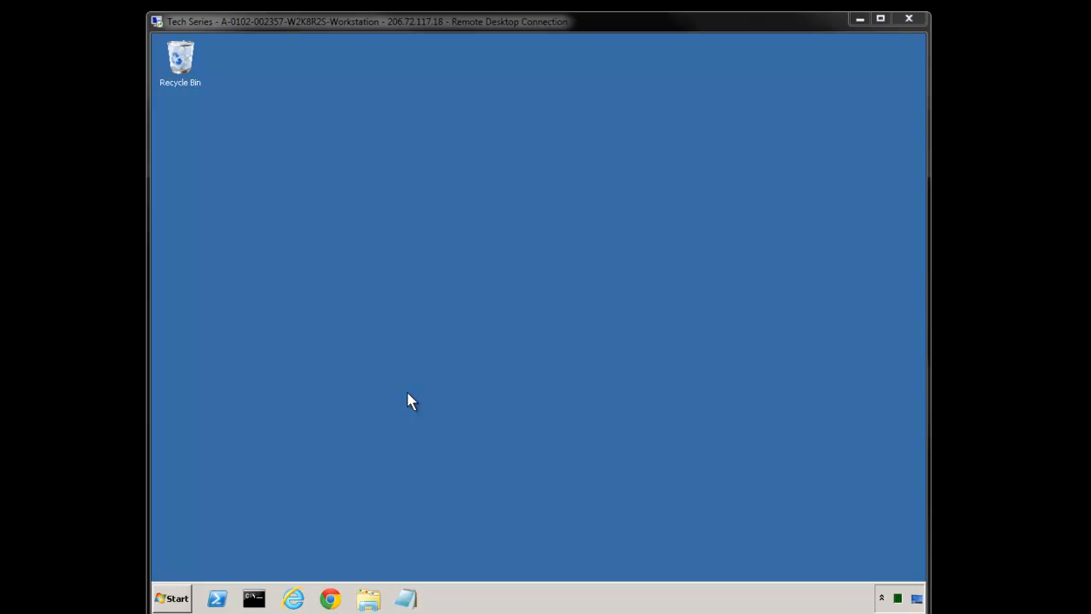
mouse_move(169, 508)
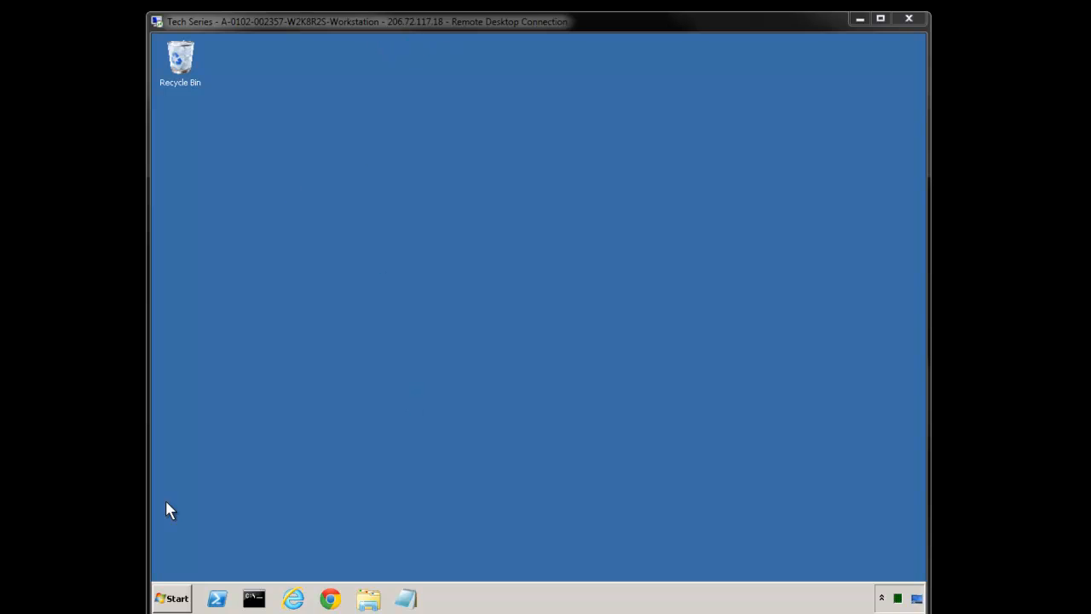
mouse_move(143, 553)
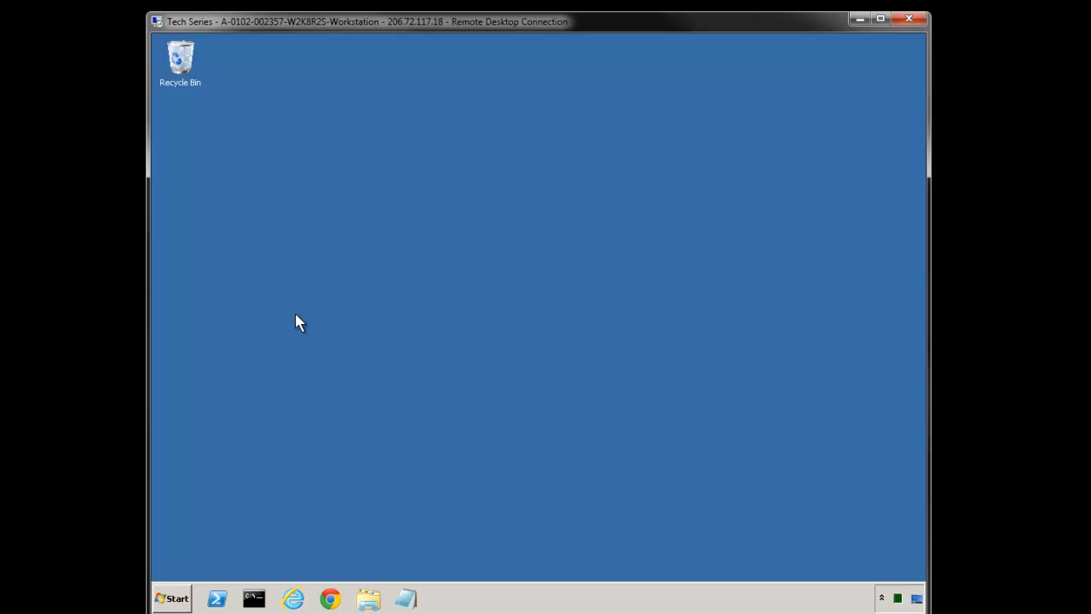
mouse_move(248, 539)
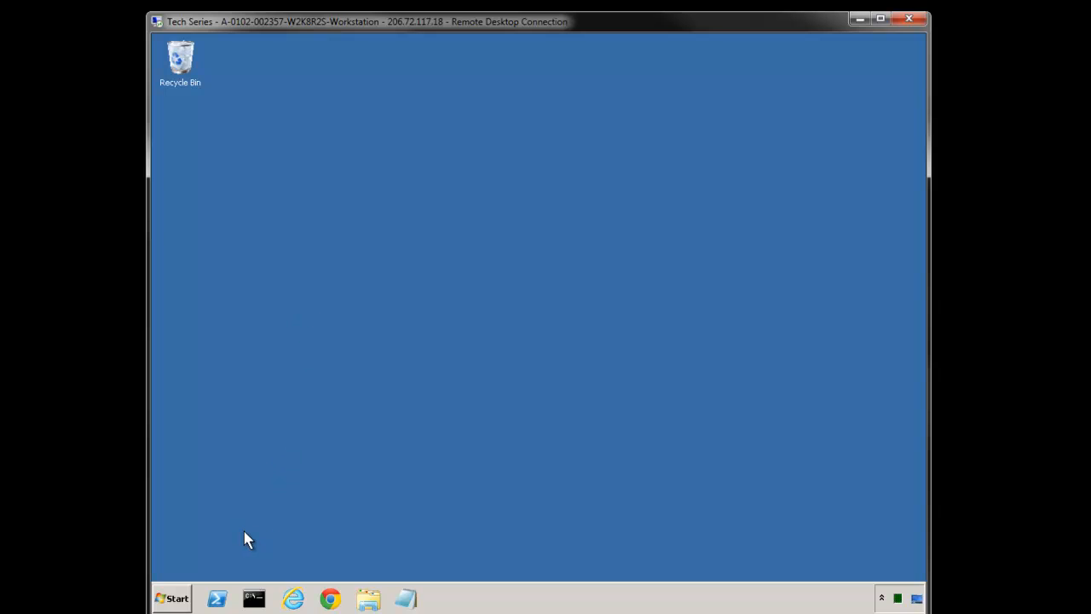
Step: Sign in to the local web server as scott with Remember my credentials ticked, loading the IIS7 page
click(293, 596)
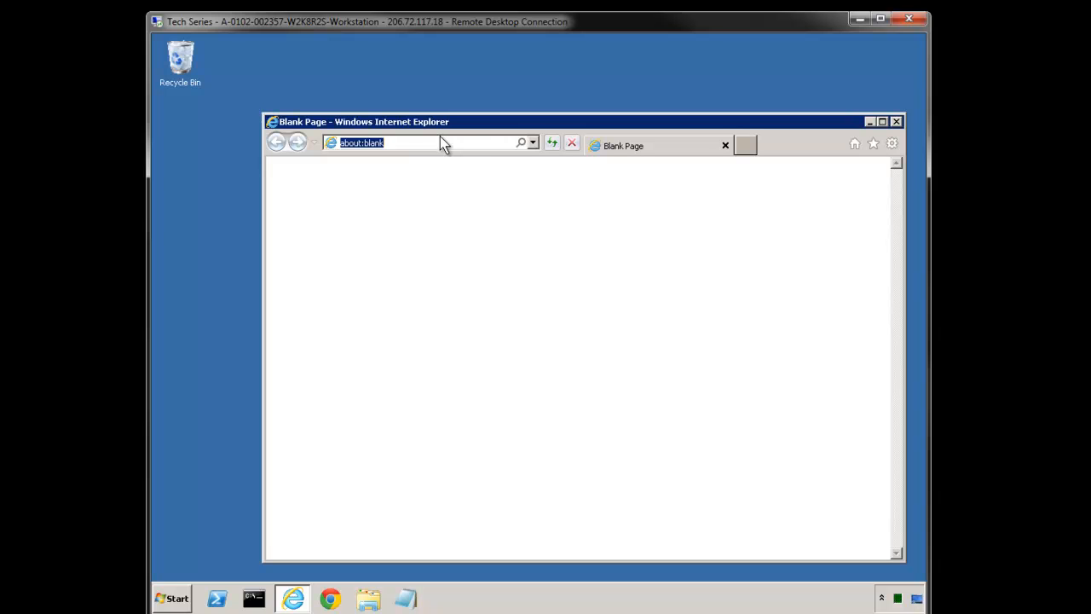
text(206.72.117.39/)
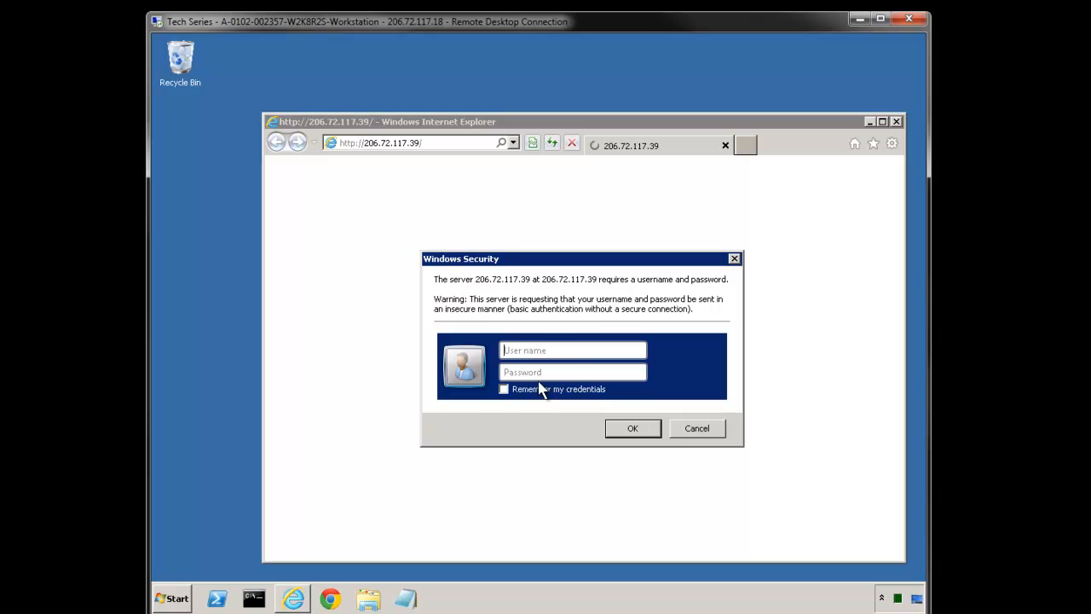
click(573, 350)
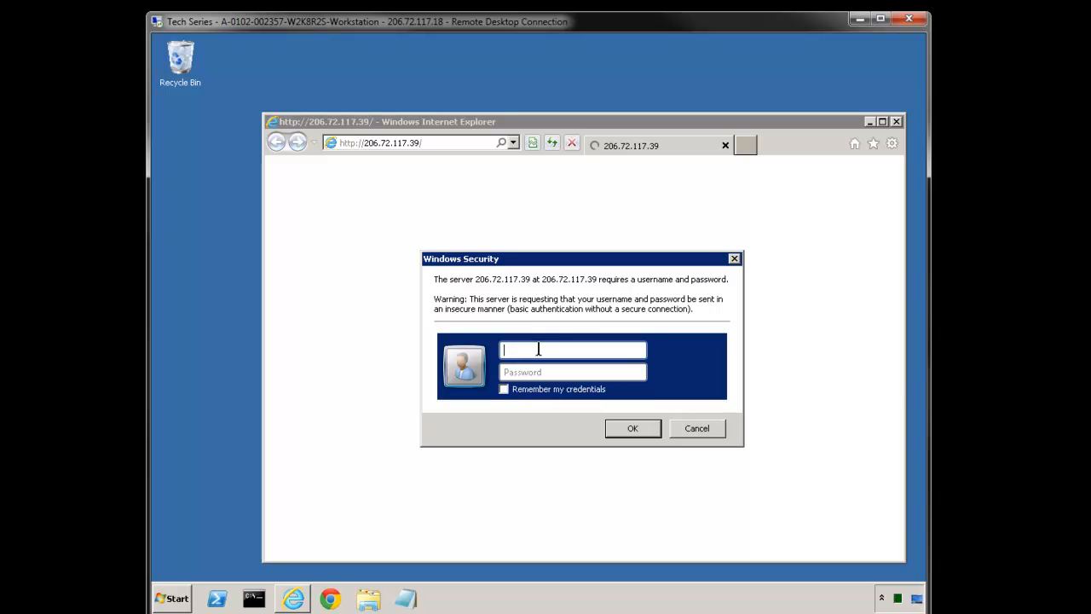
text(scott)
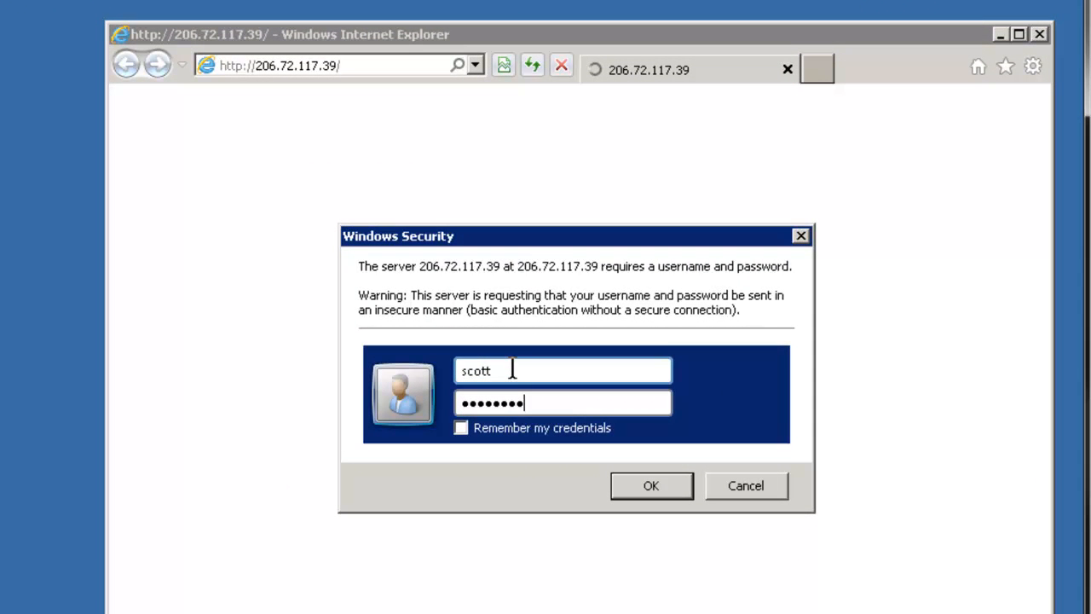
click(460, 426)
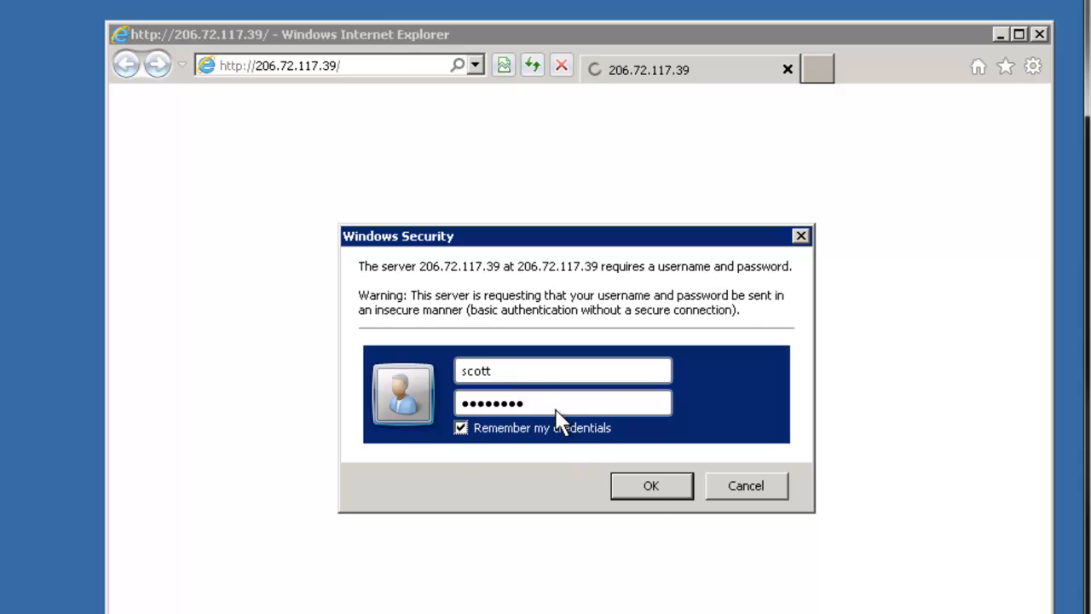
click(651, 484)
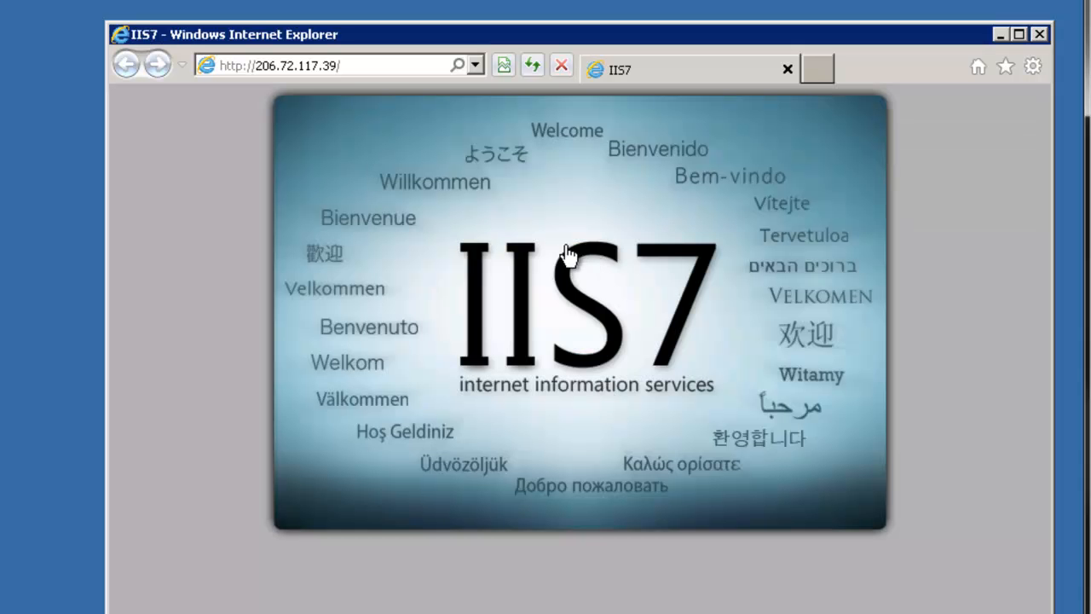
click(281, 65)
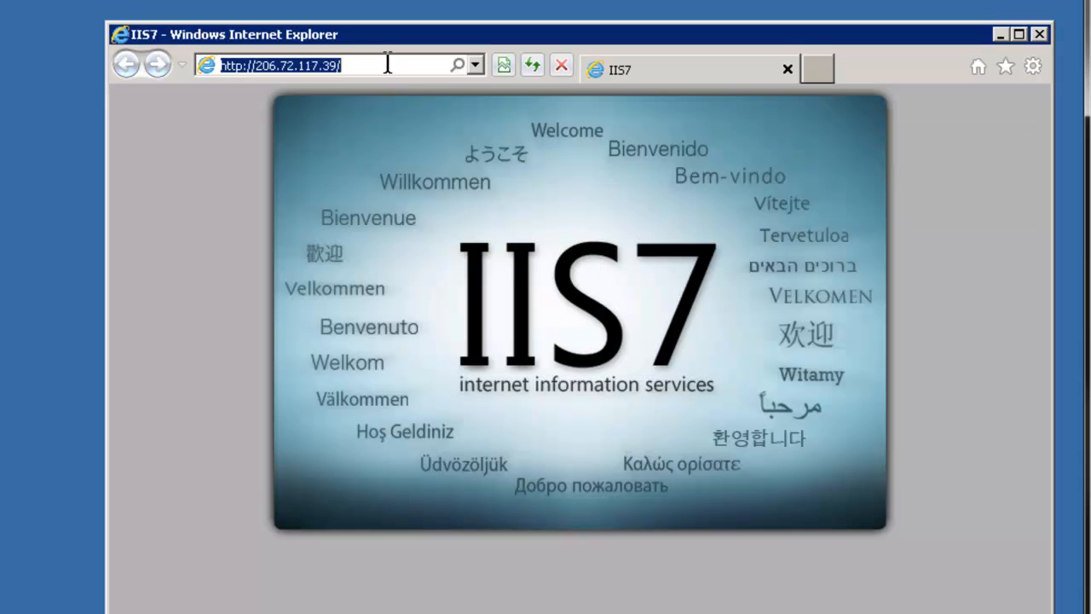
mouse_move(1056, 55)
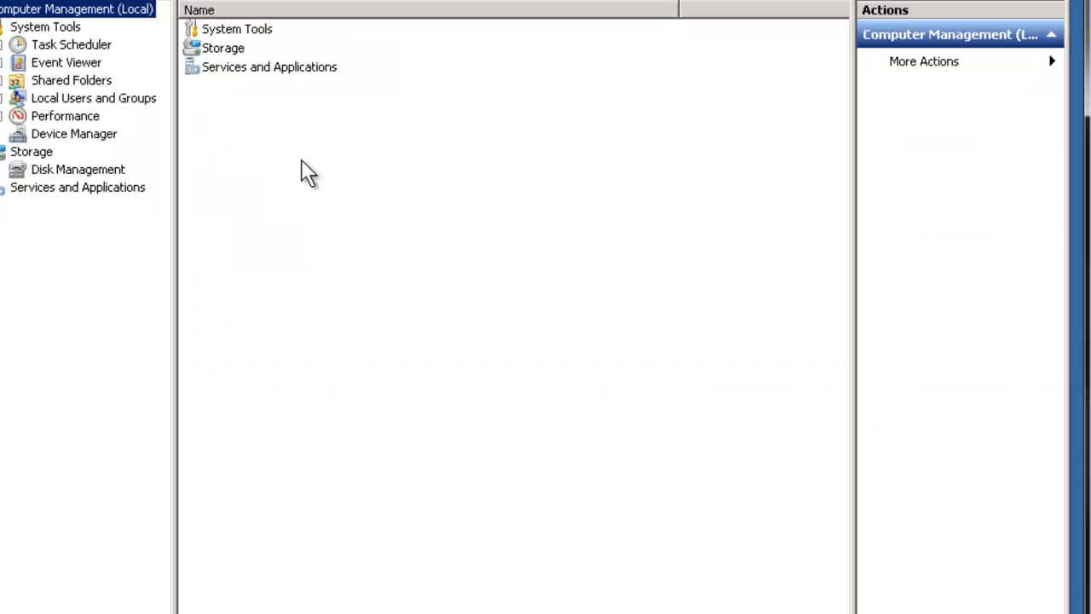
Step: Force a new password onto the Scott account via Set Password and confirm it was set
click(94, 97)
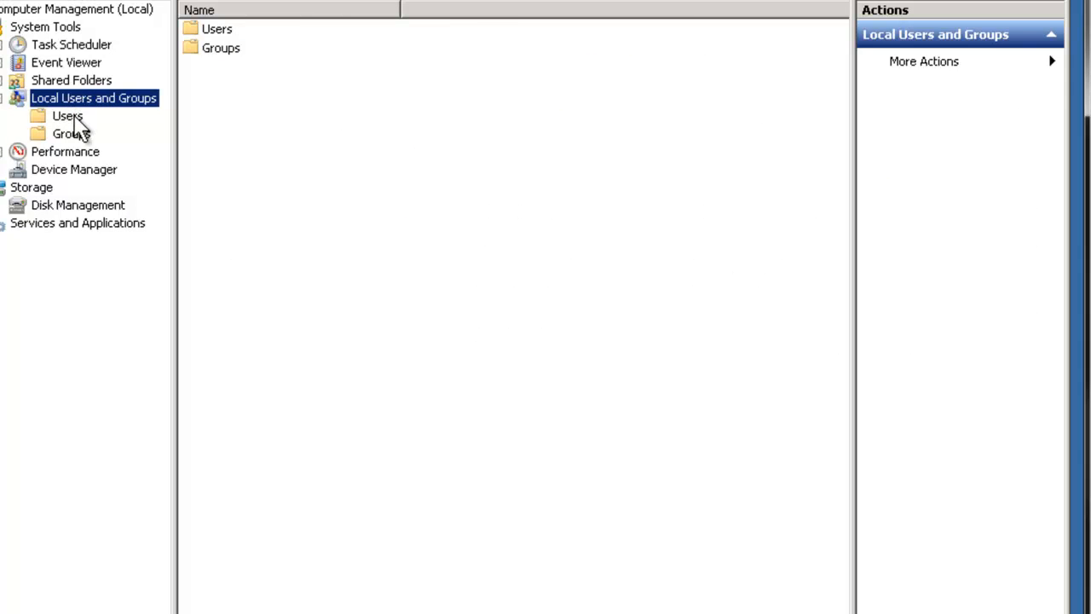
right_click(214, 85)
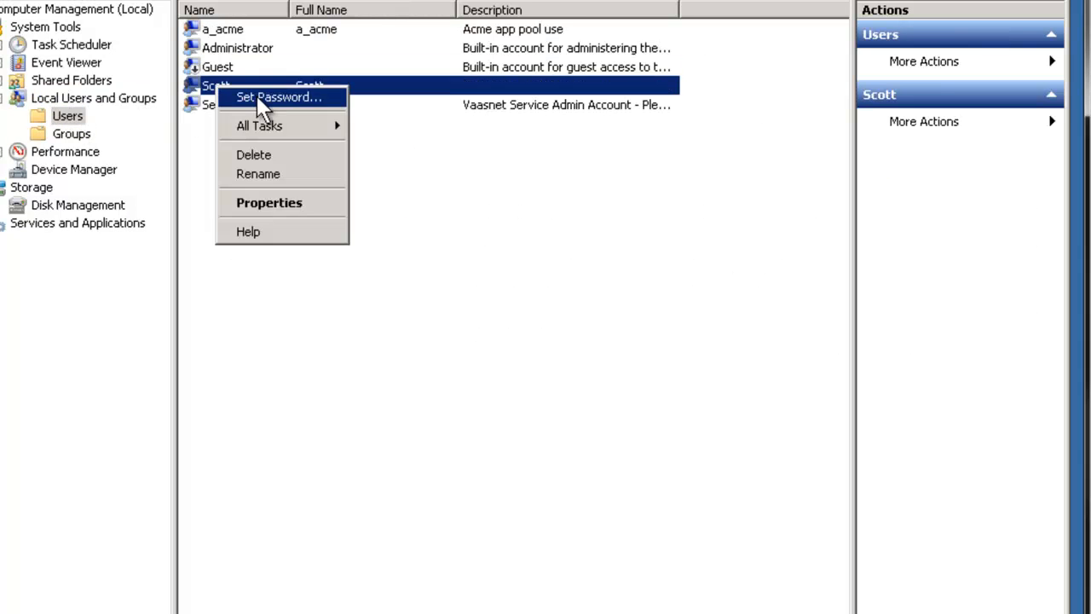
click(279, 95)
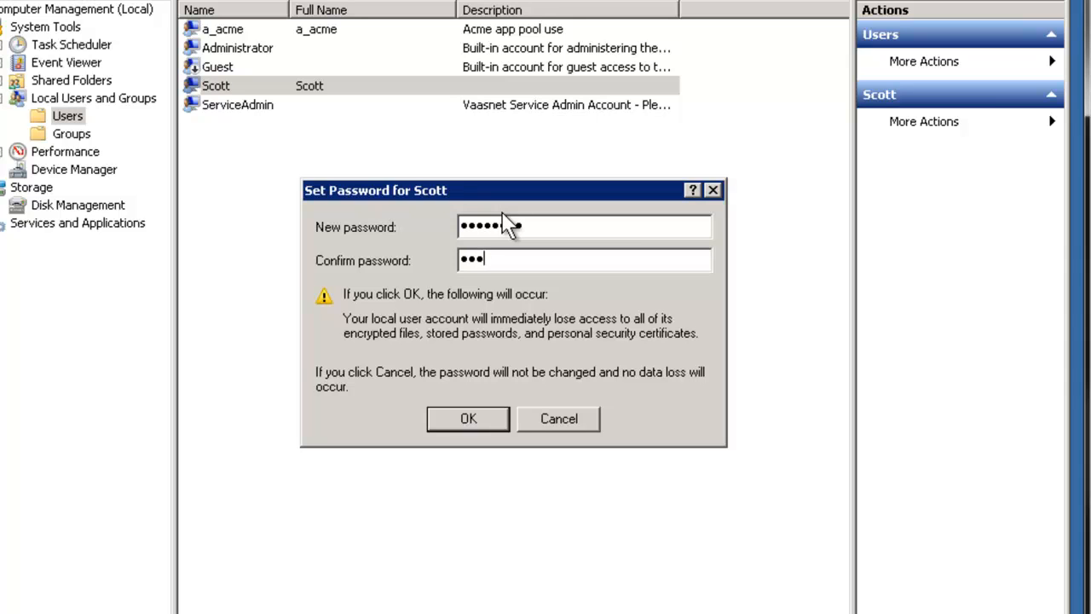
click(467, 419)
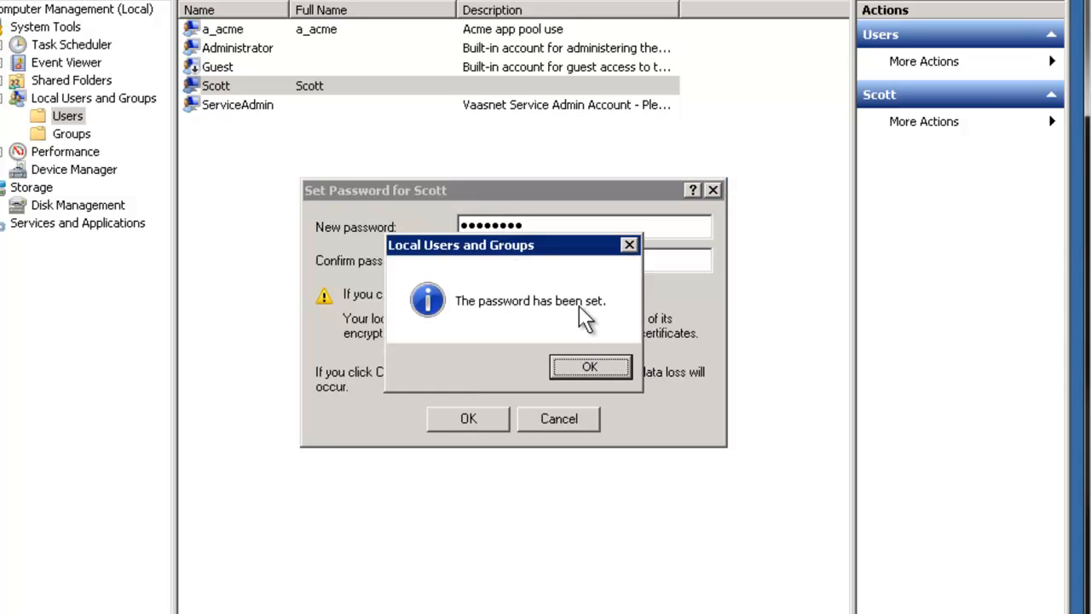
click(589, 367)
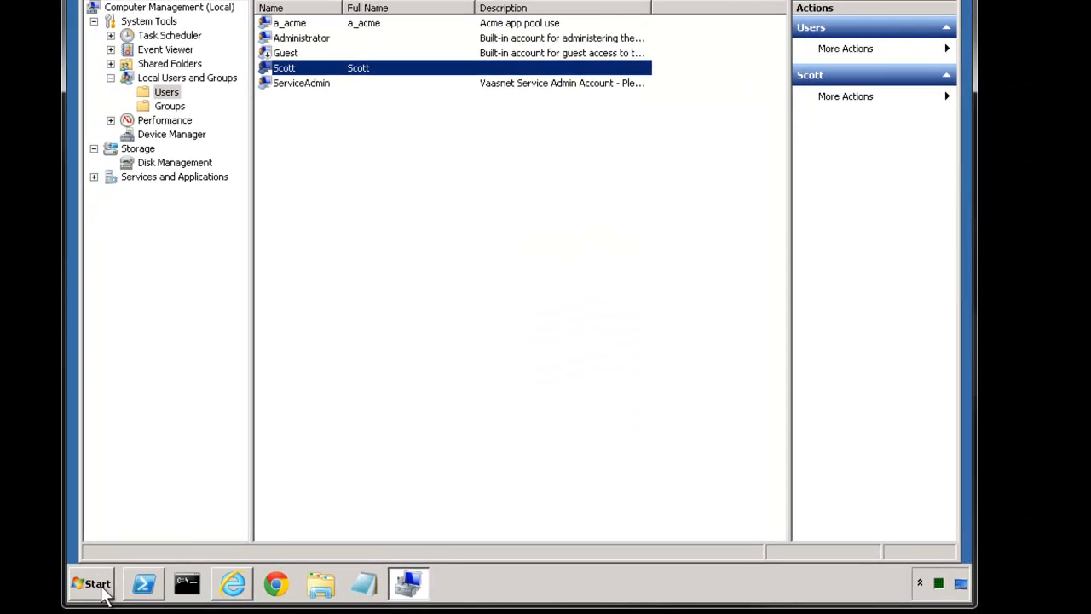
Step: Log off the remote session from the Start menu
click(91, 583)
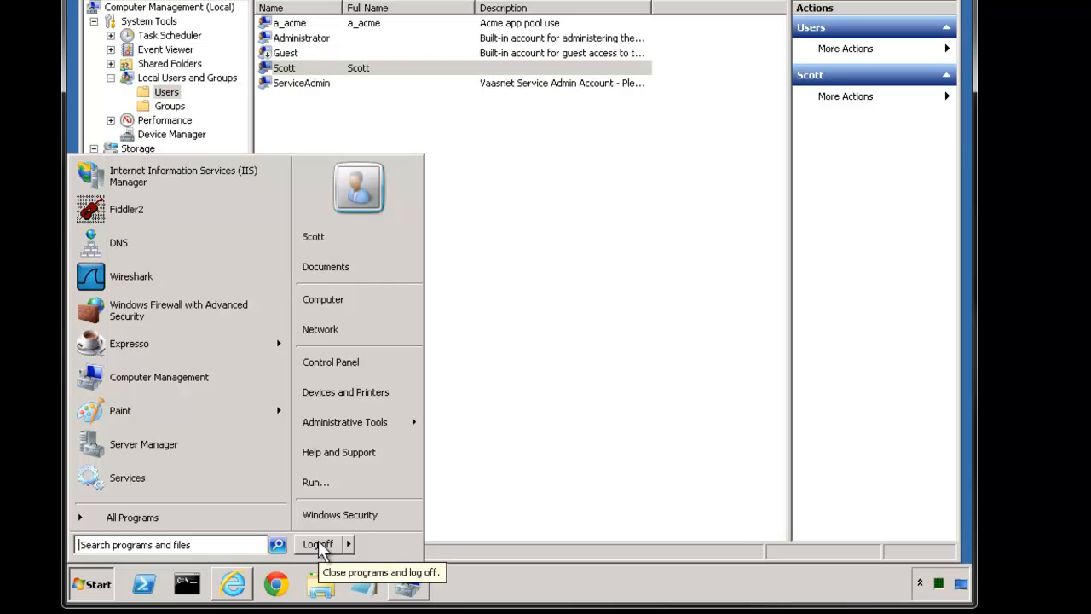
click(317, 543)
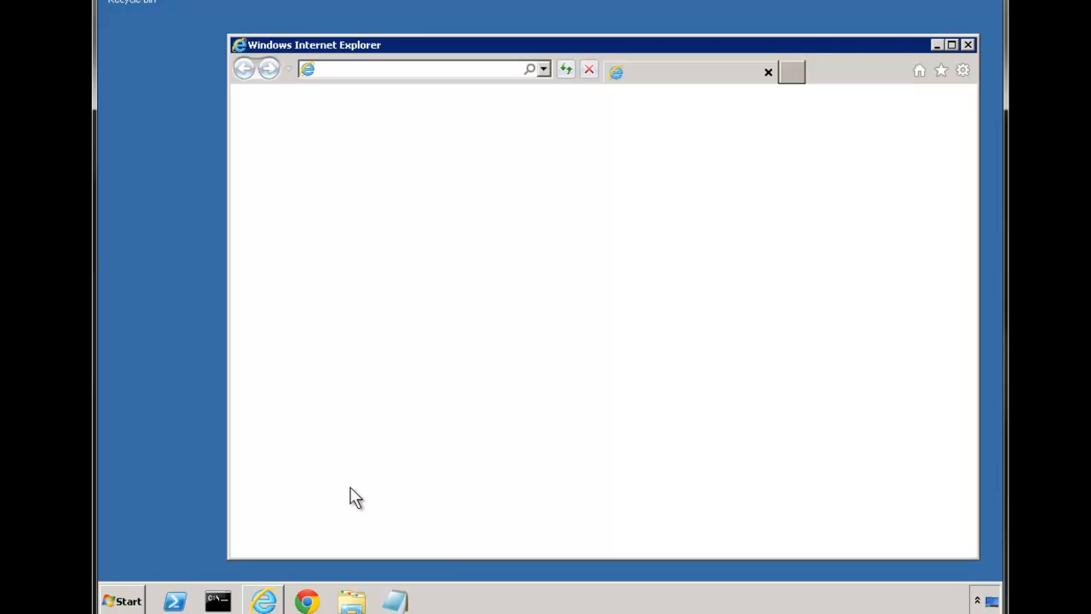
click(409, 68)
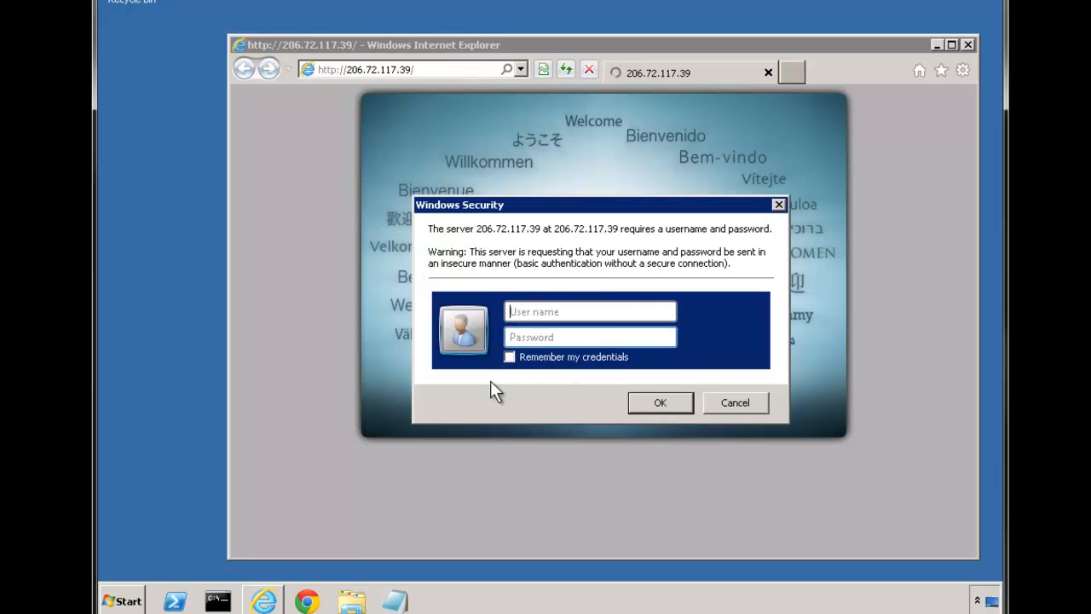
click(589, 310)
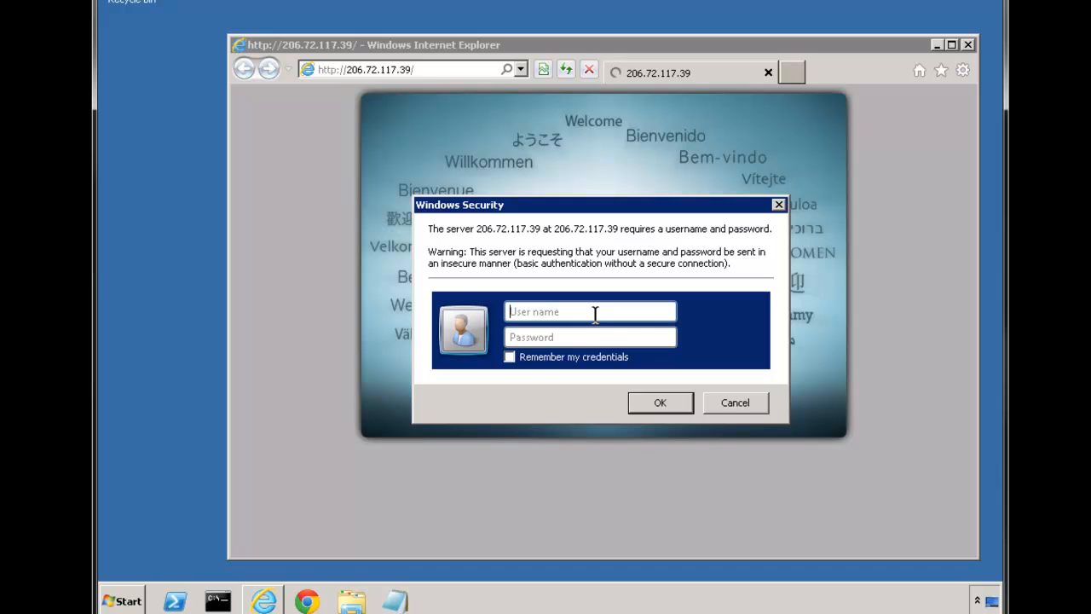
mouse_move(652, 281)
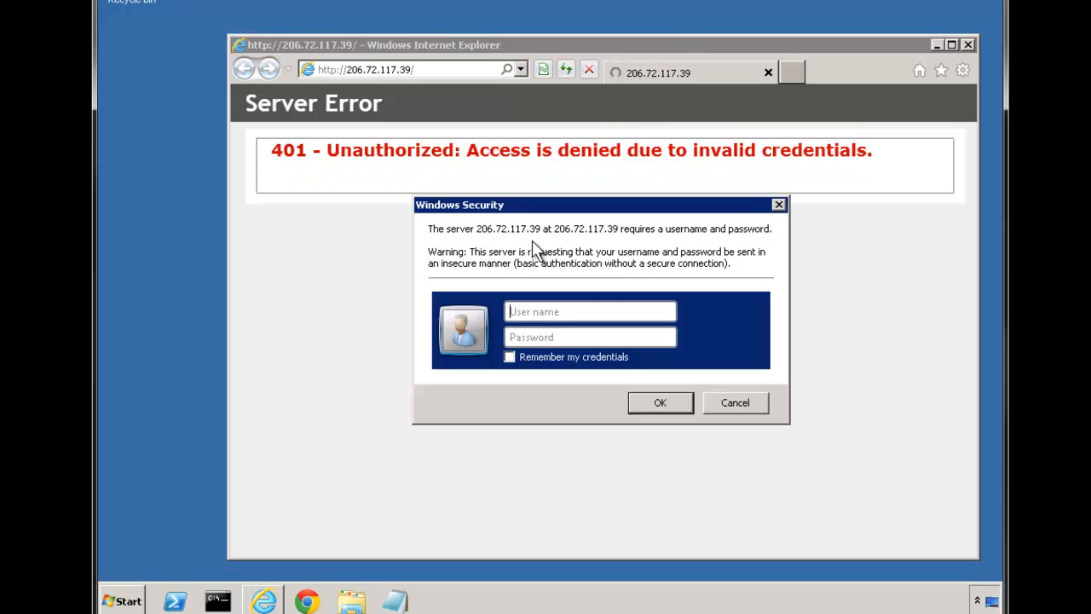
text(scott)
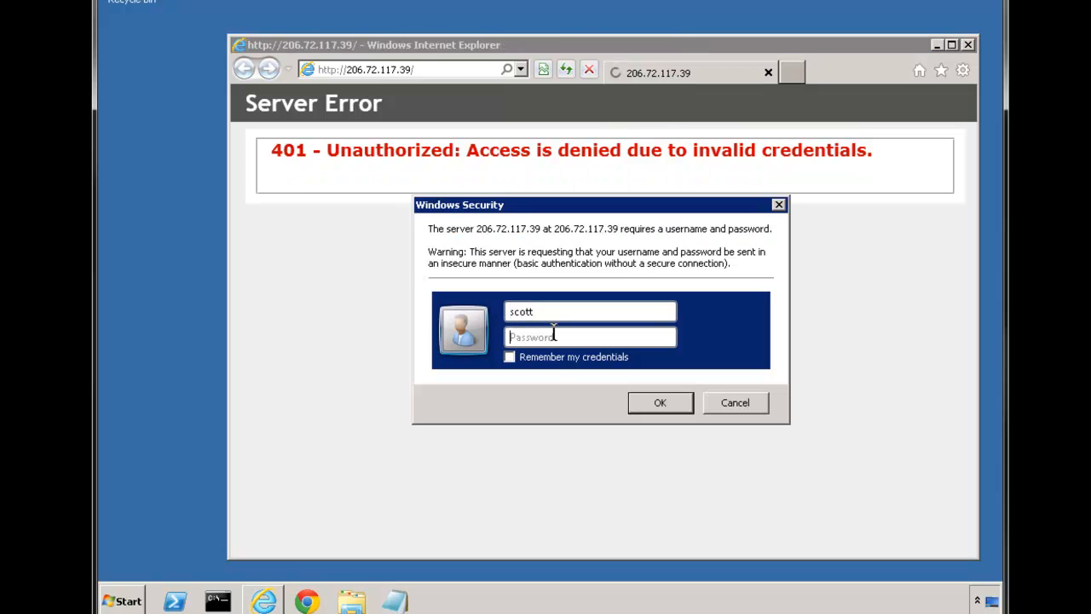
text(password)
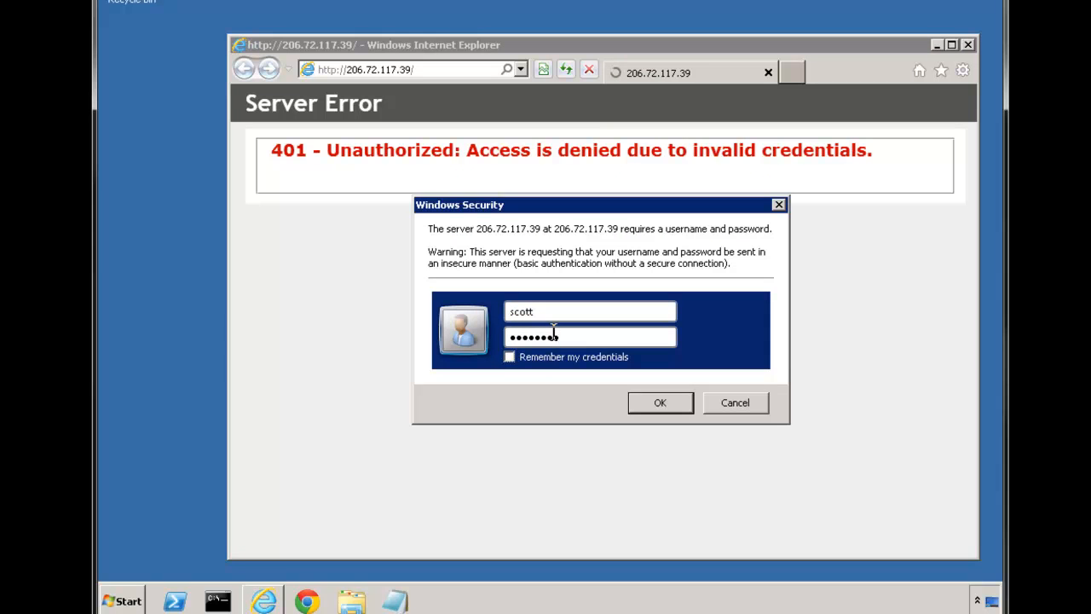
click(658, 402)
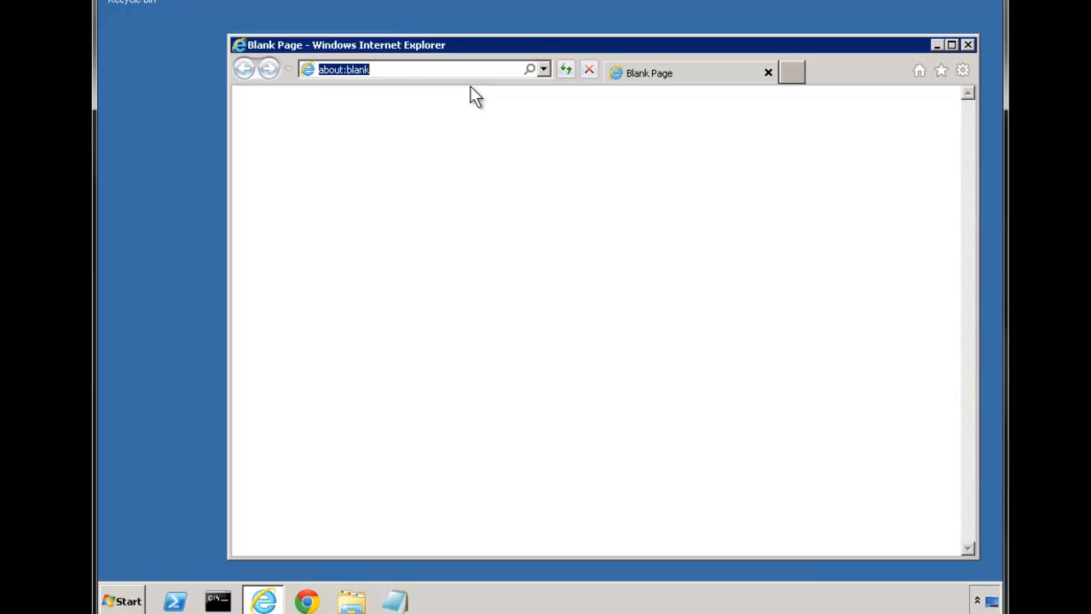
text(http://206.72.117.39/)
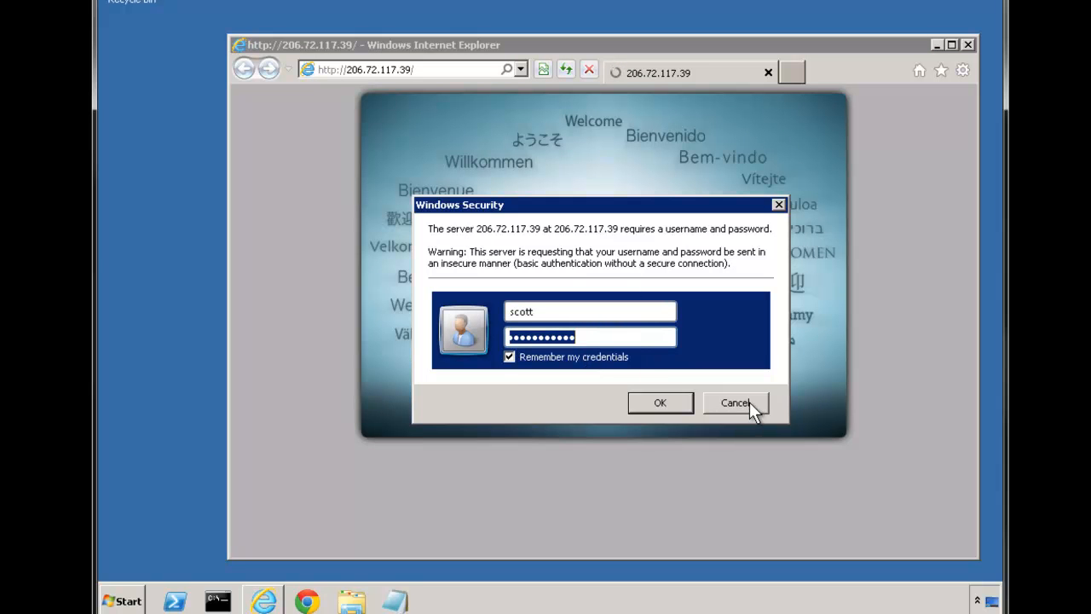
Step: Change the signed-in user's password from the security screen, giving old and new, until confirmed
click(659, 402)
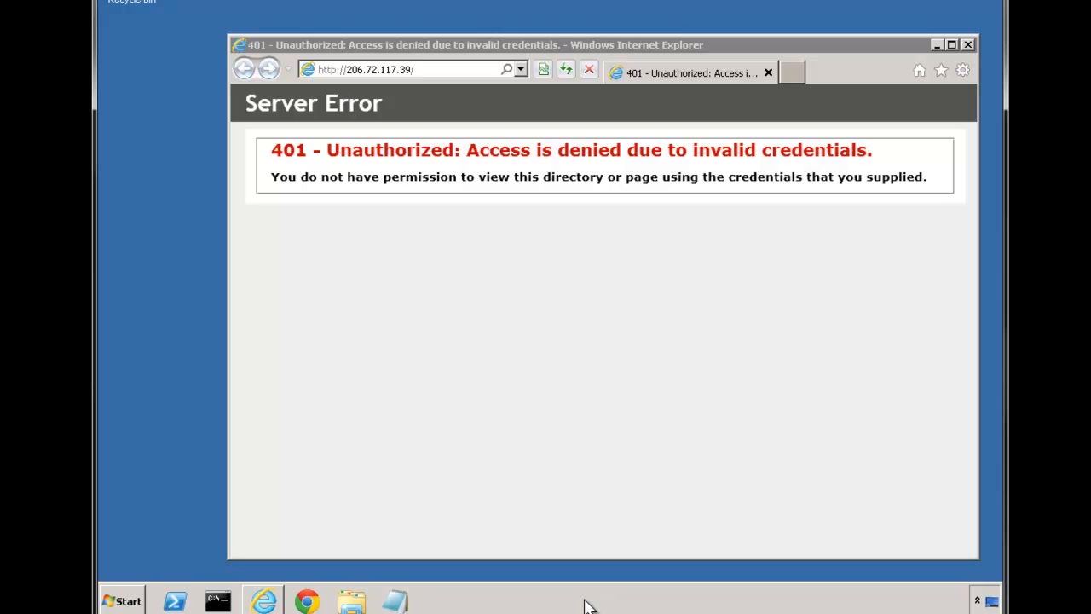
key(Ctrl+Alt+Delete)
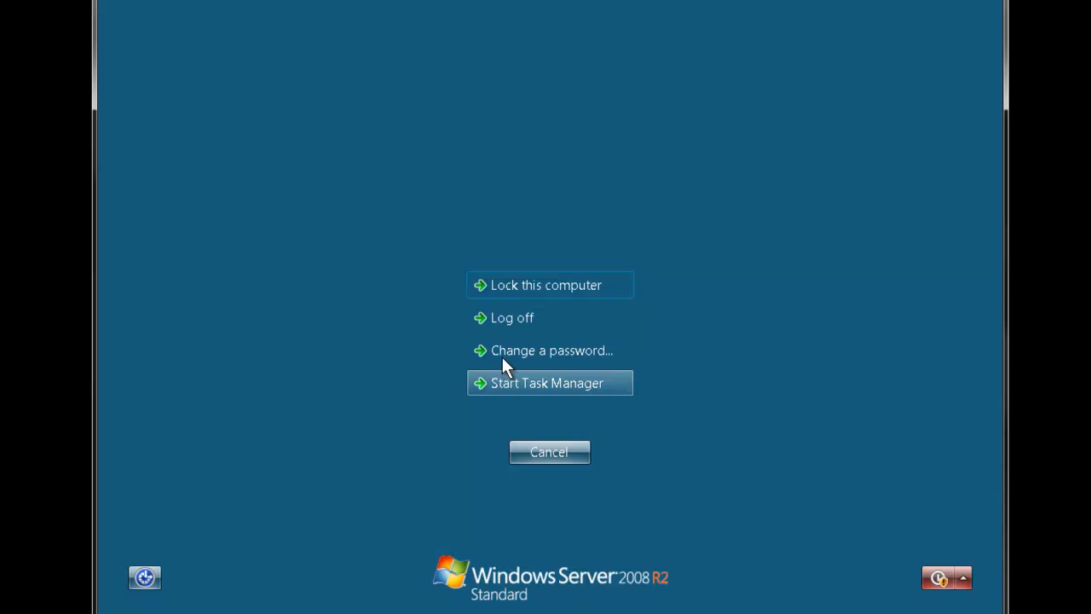
mouse_move(528, 351)
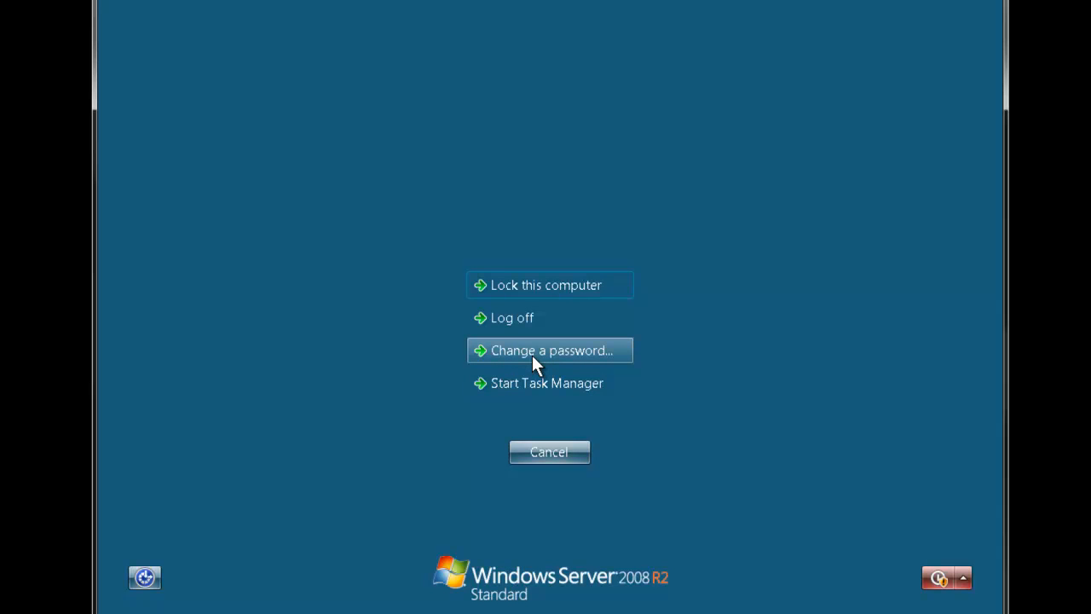
click(549, 349)
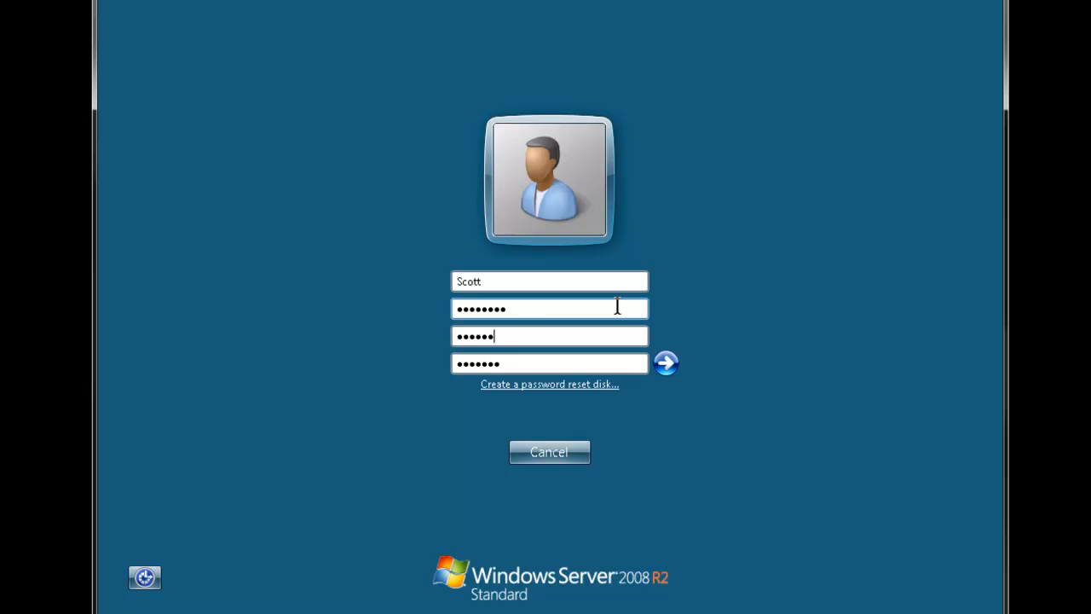
click(665, 361)
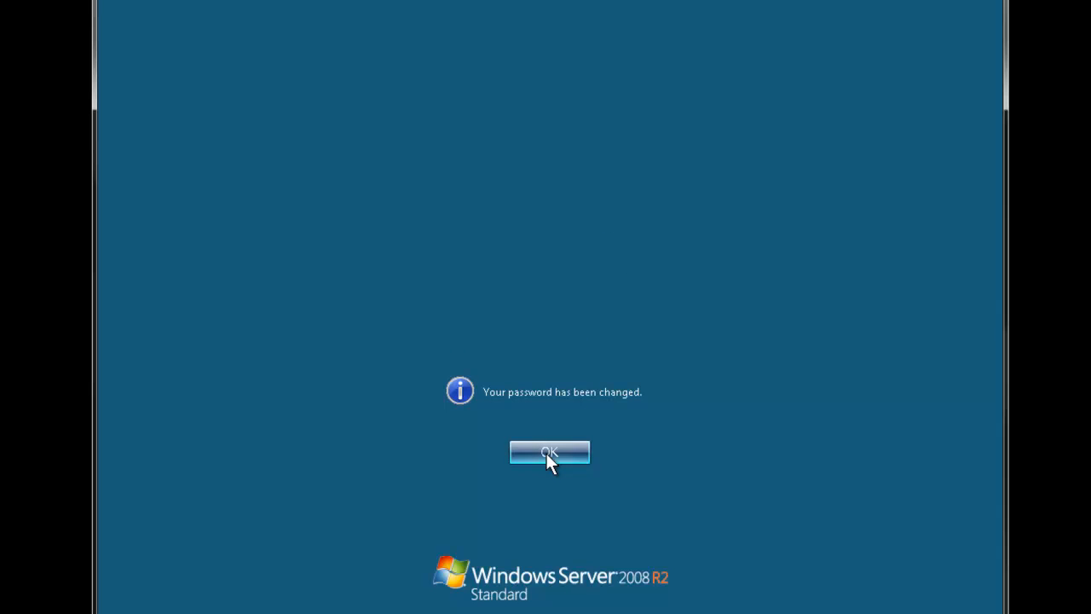
click(548, 452)
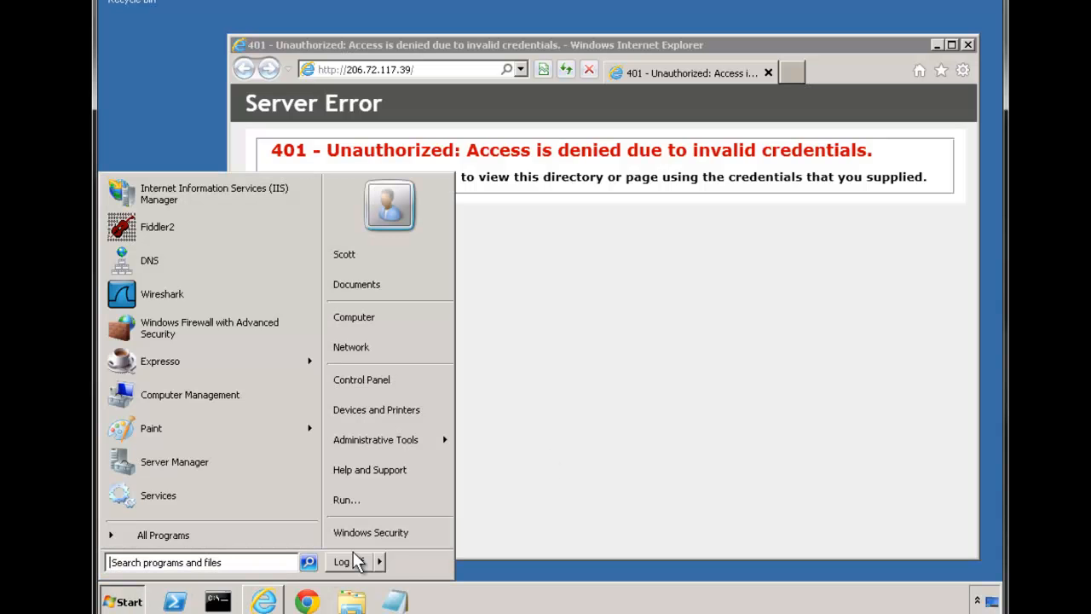
click(341, 561)
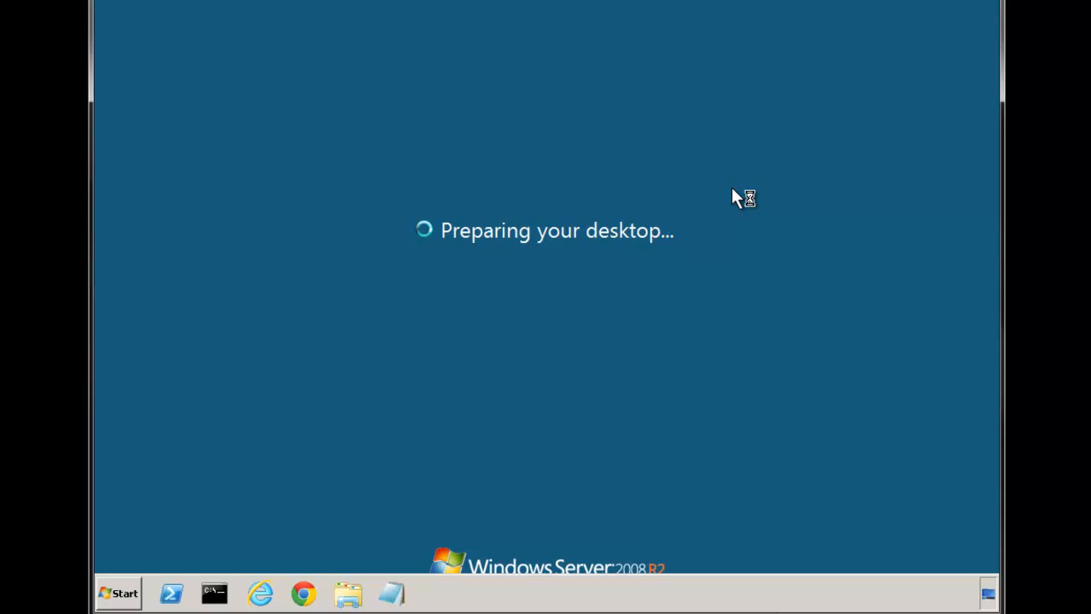
click(259, 593)
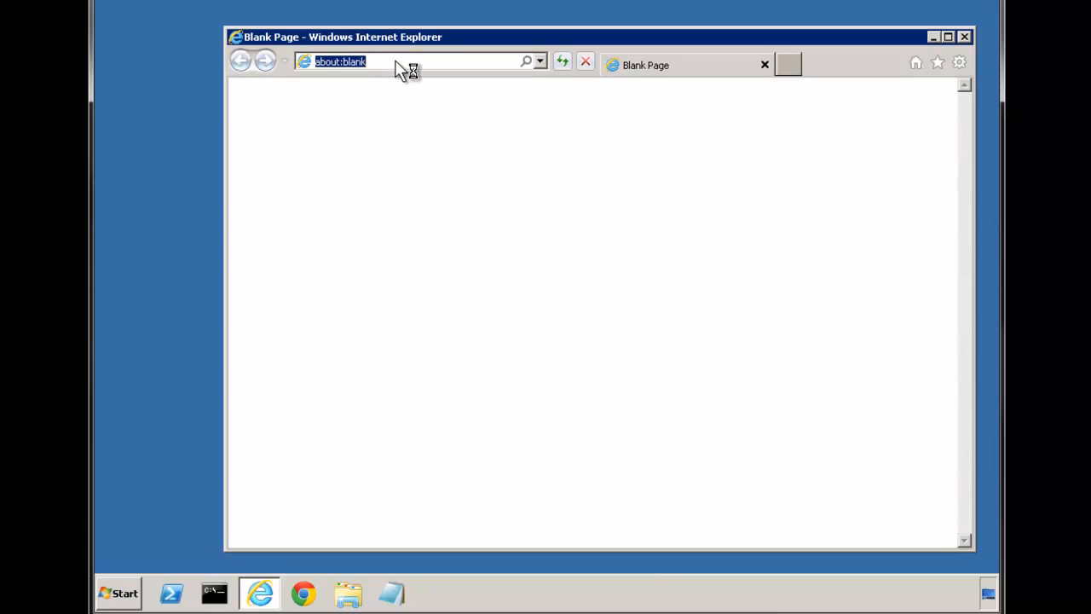
text(http://206.72.117.39/)
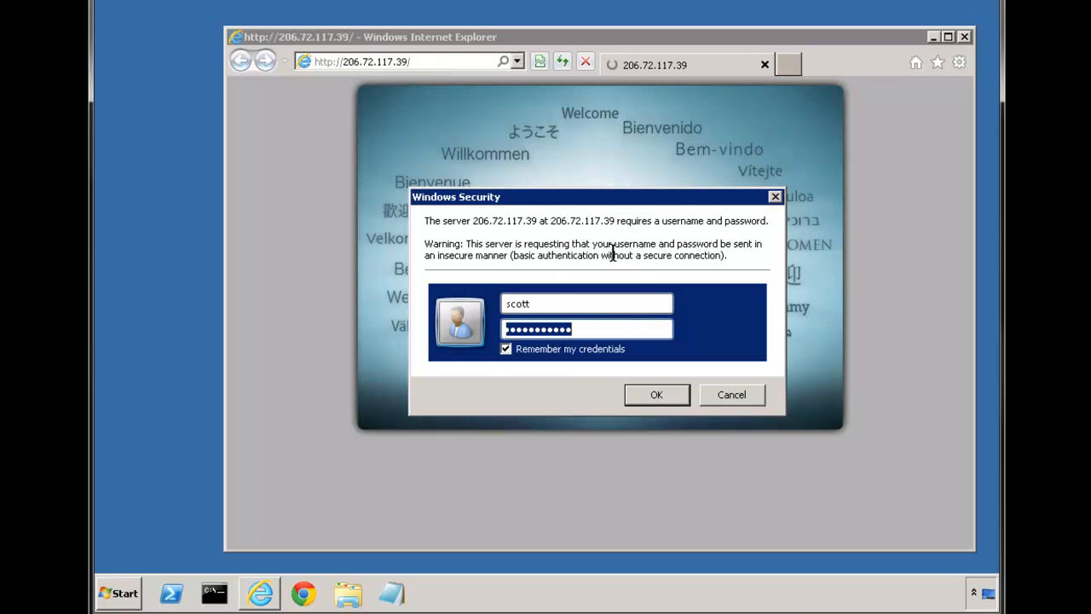
mouse_move(487, 373)
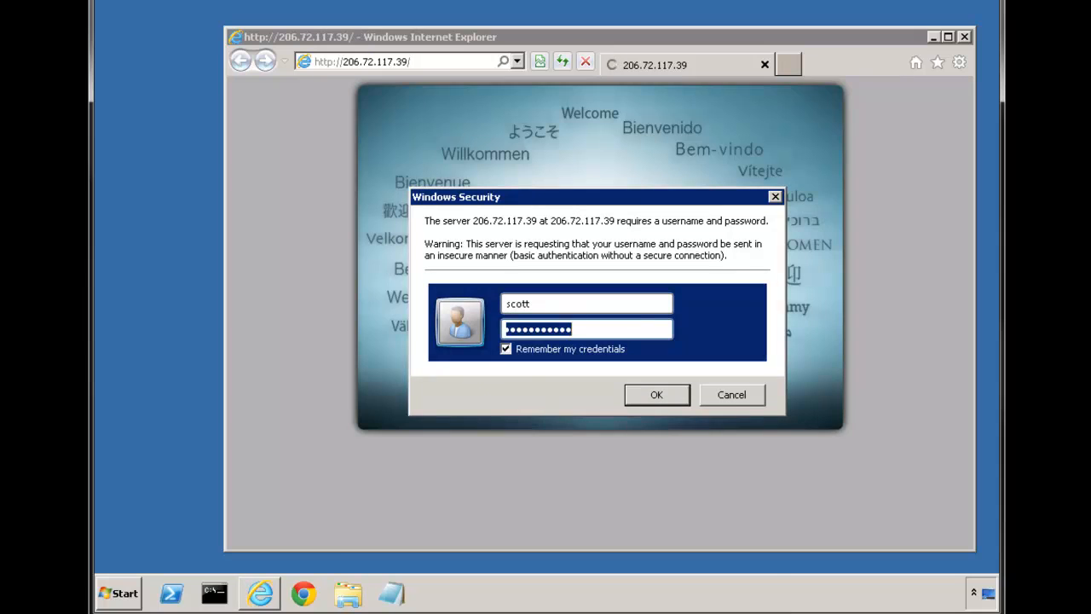
Step: Show the standard user's change-password form with its warning that stored web site passwords will be lost
click(656, 394)
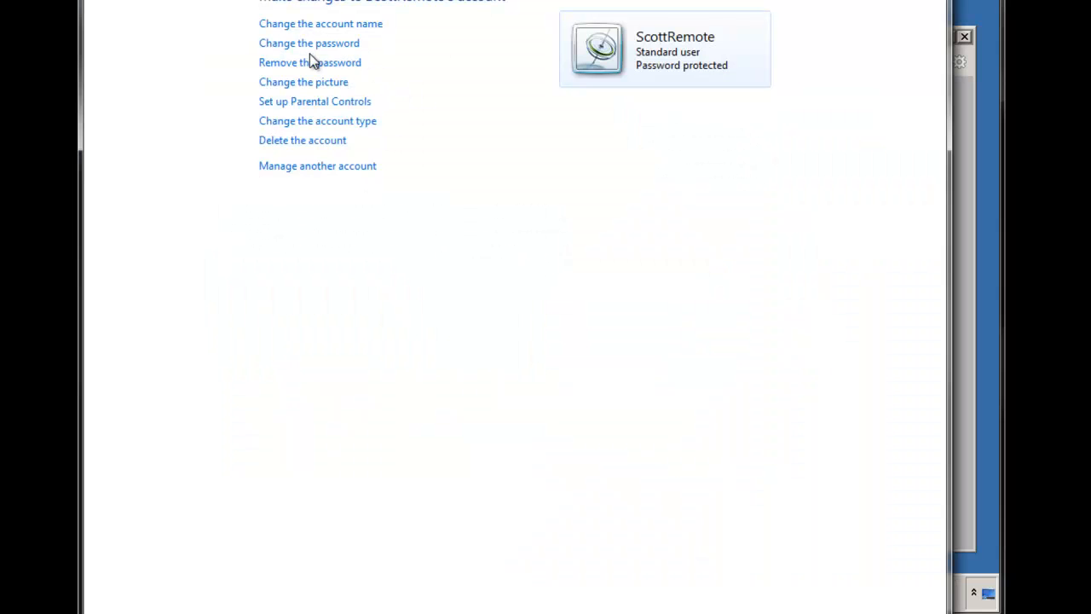
click(309, 42)
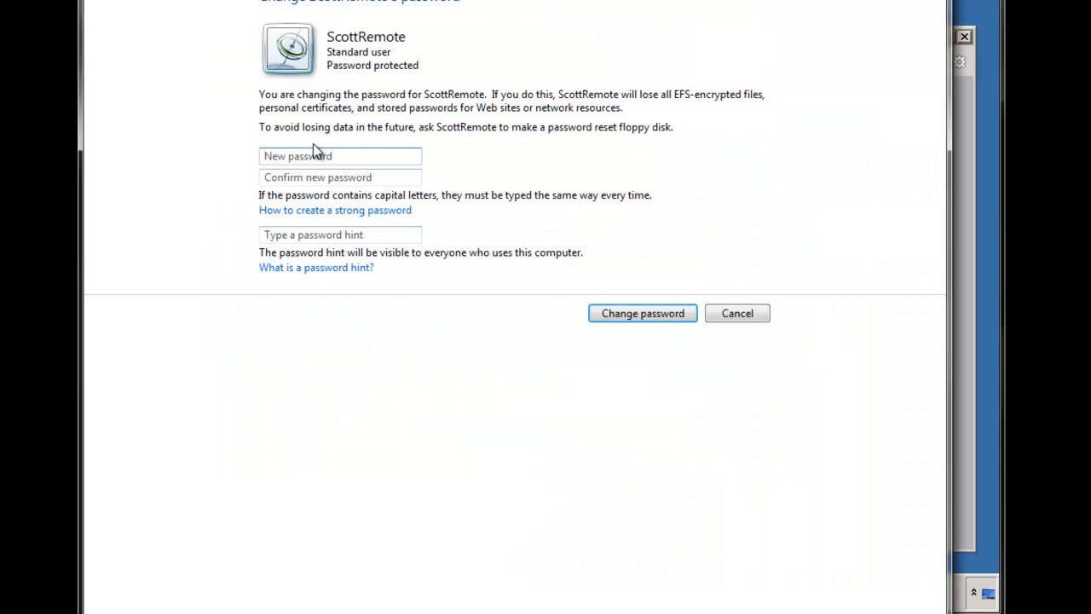
click(341, 157)
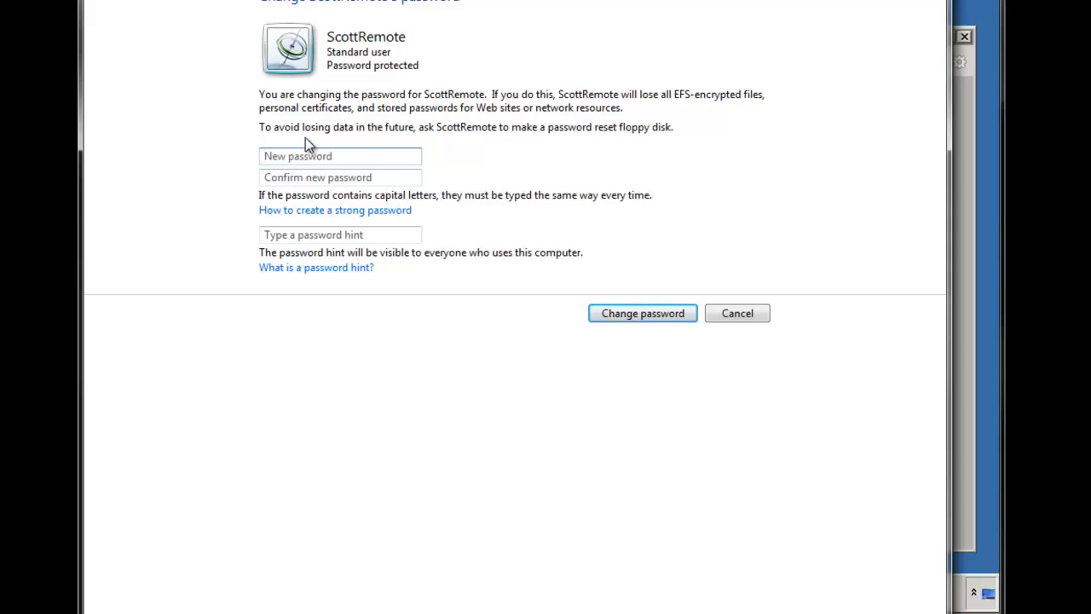
click(341, 157)
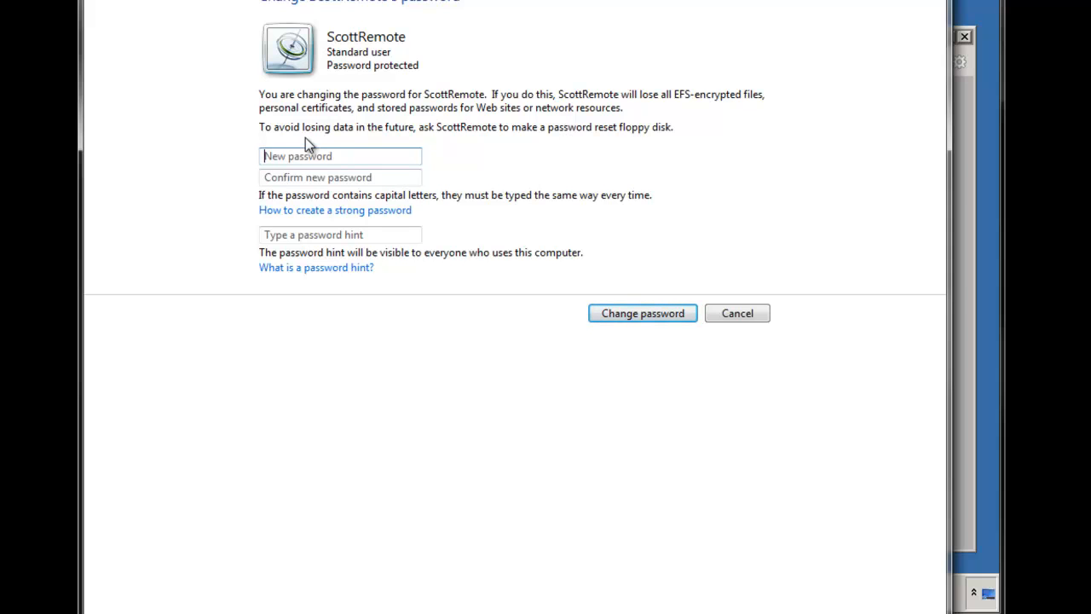
mouse_move(322, 143)
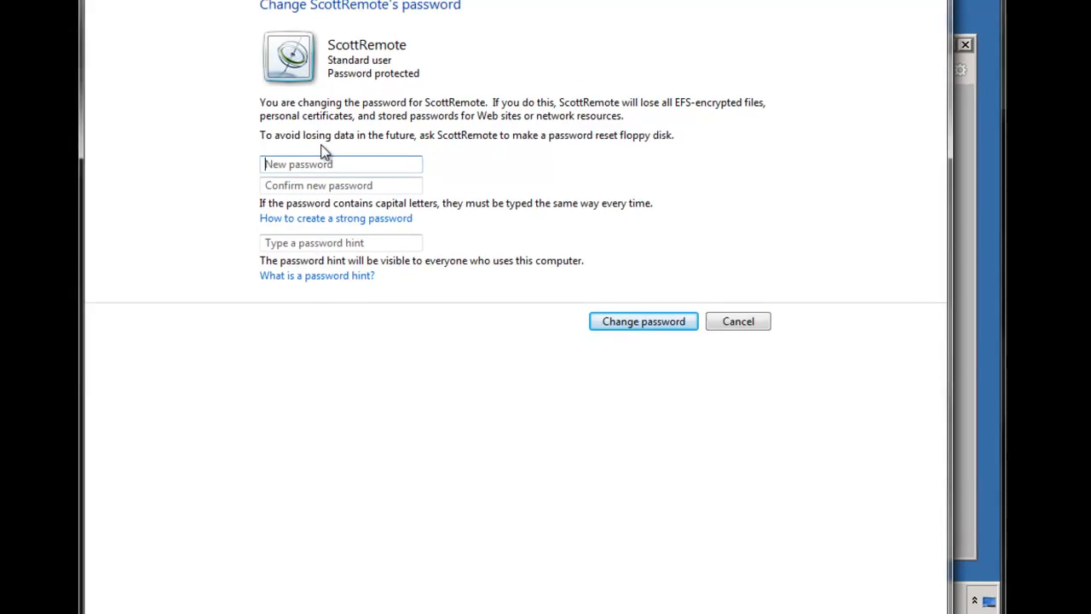
Step: In the ADSI script, contrast ResetPassword by pointing out and removing the old-password argument
click(736, 321)
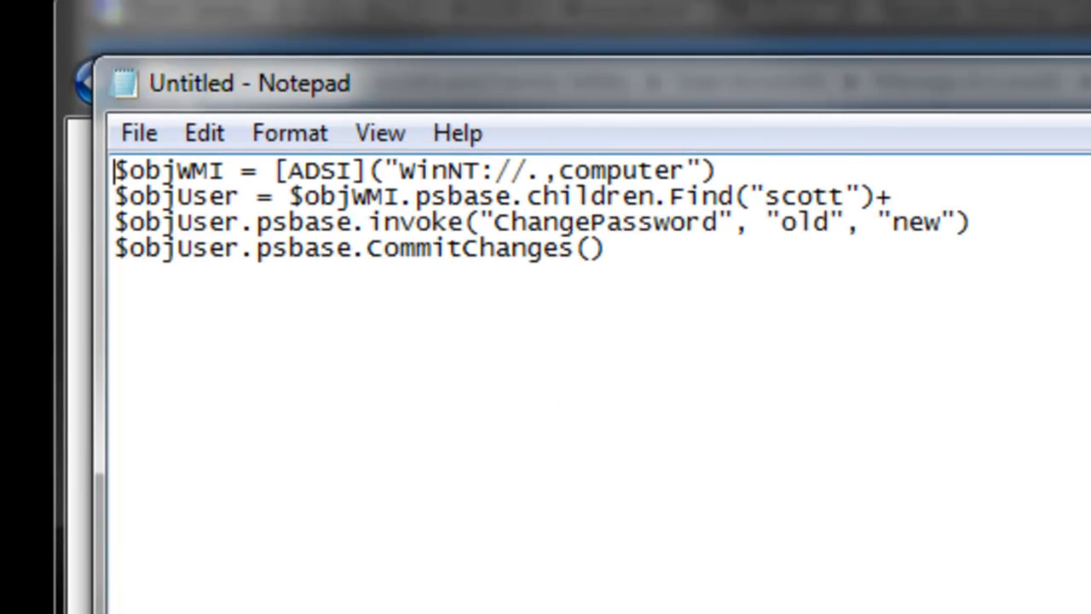
mouse_move(317, 232)
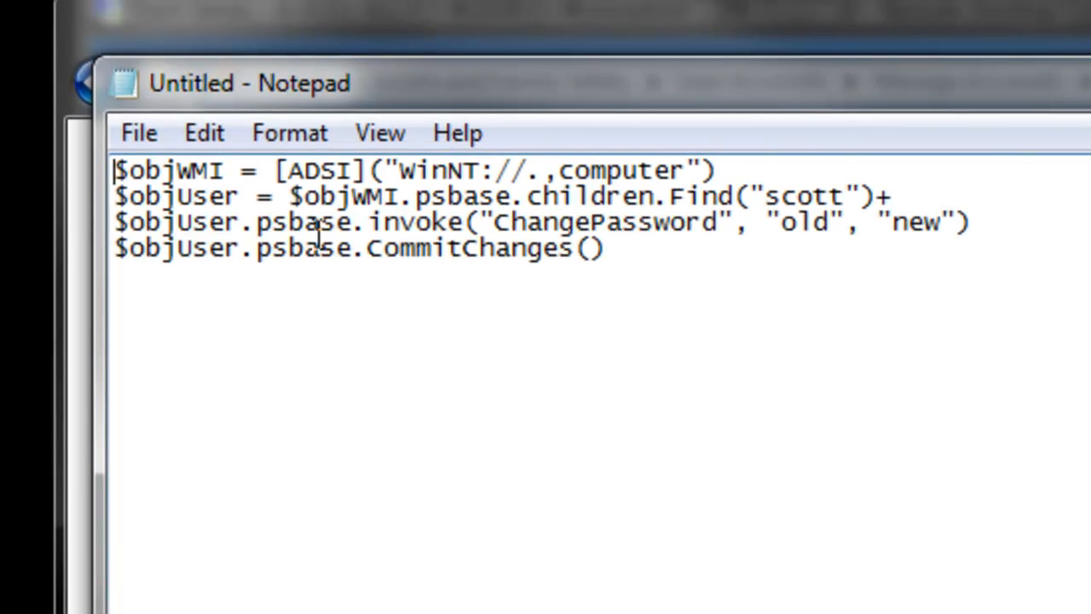
double_click(605, 222)
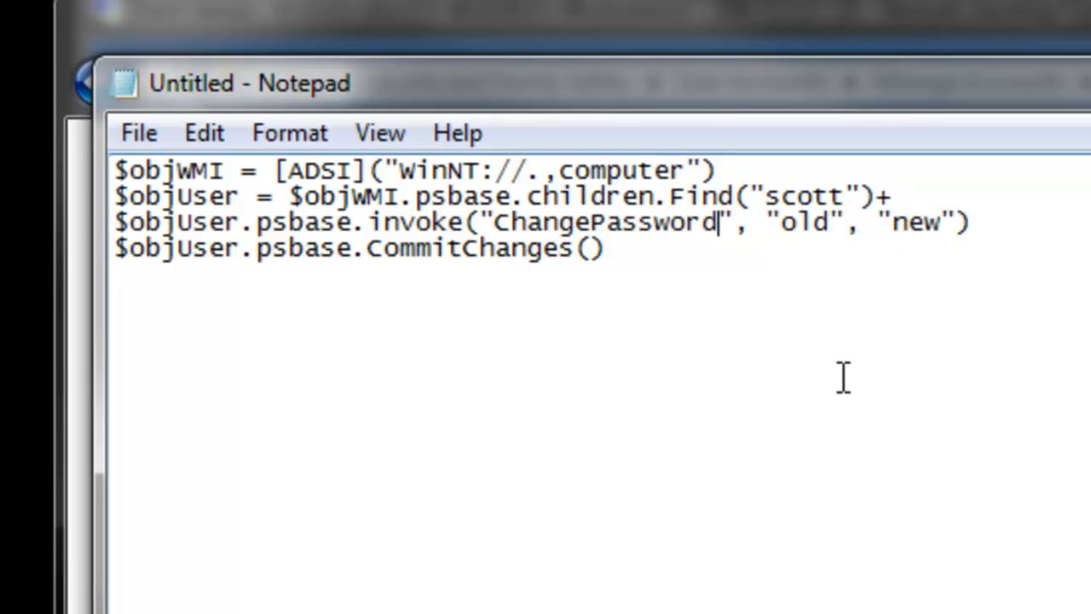
double_click(540, 221)
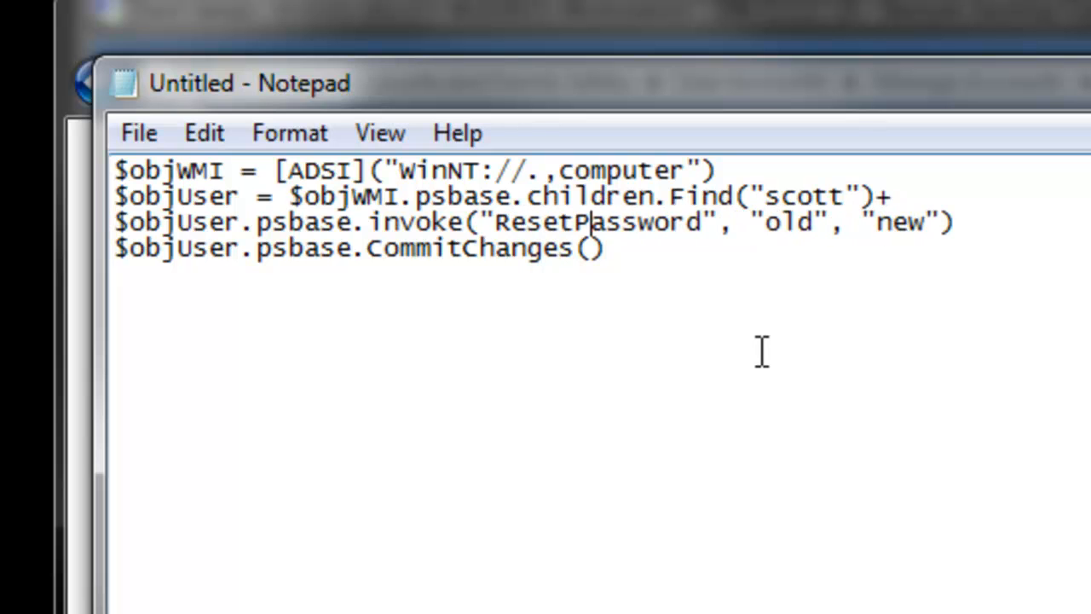
double_click(788, 222)
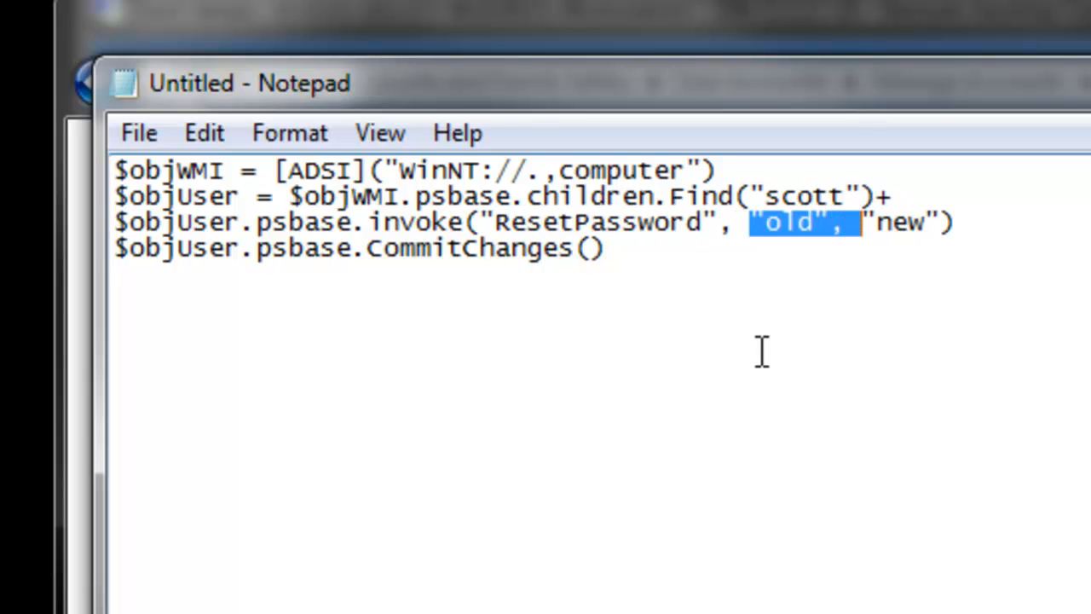
key(Delete)
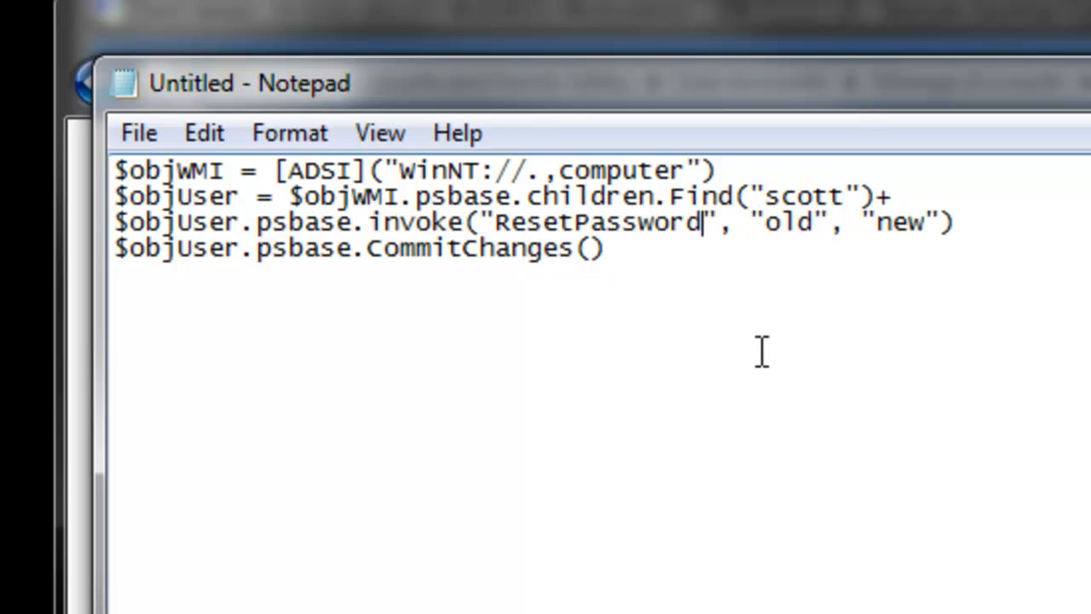
Step: Restore the method name to ChangePassword so the script again takes old and new values
double_click(536, 221)
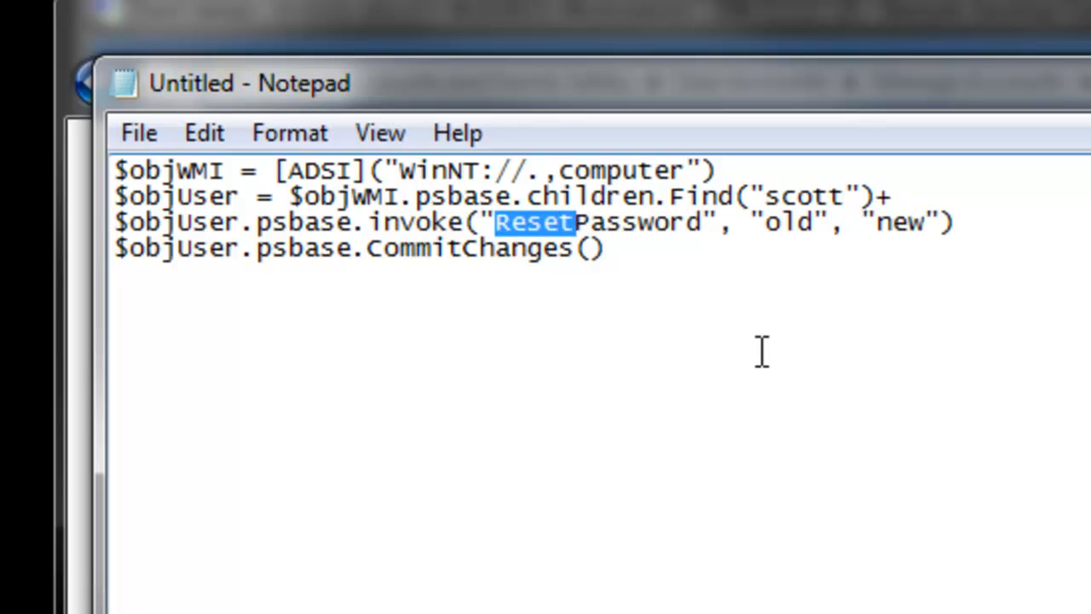
text(Change)
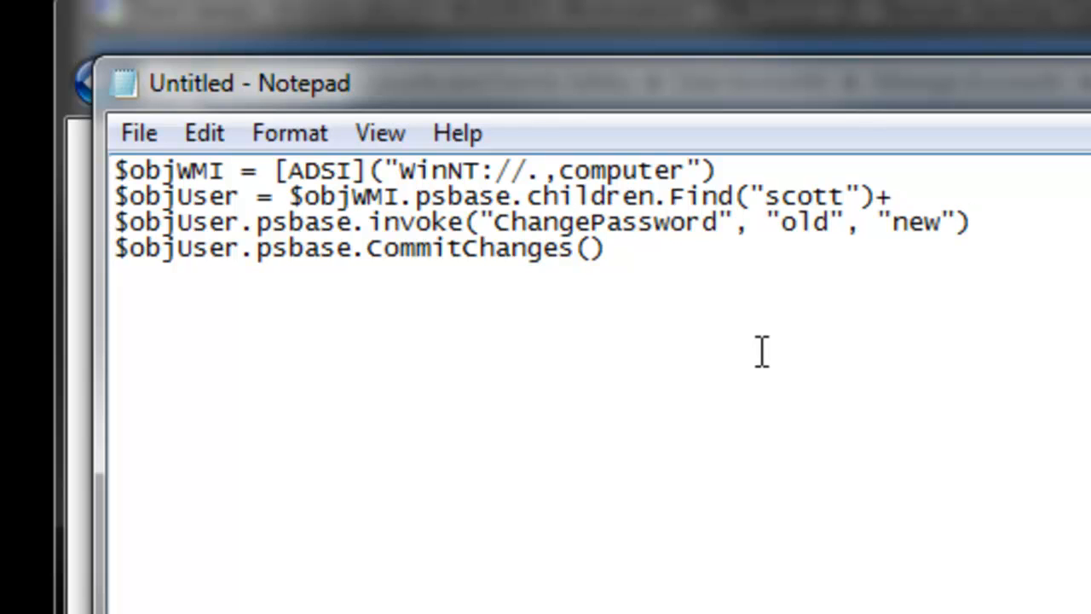
click(972, 222)
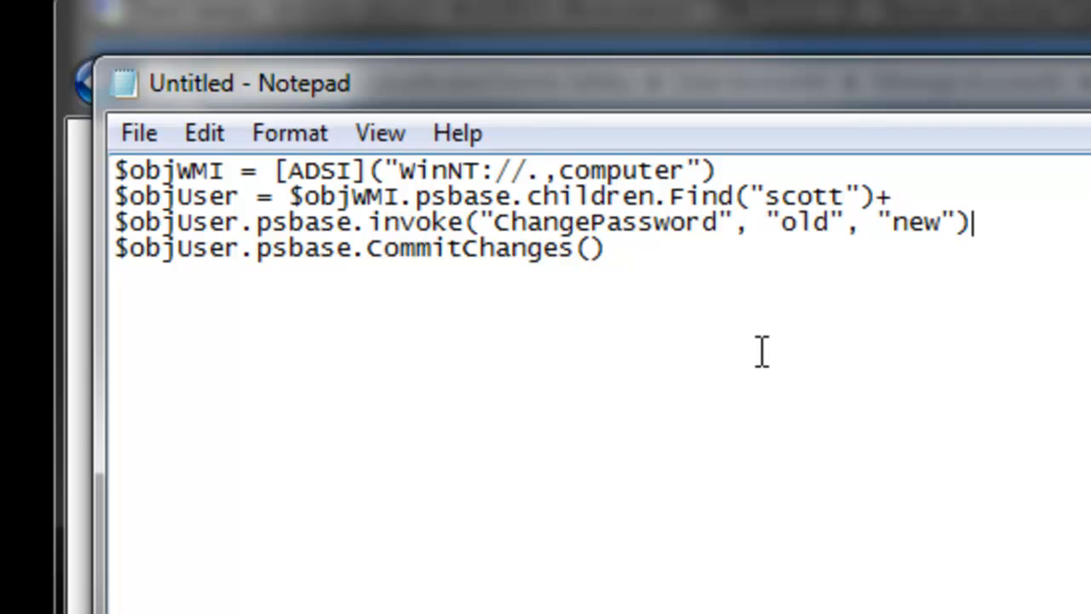